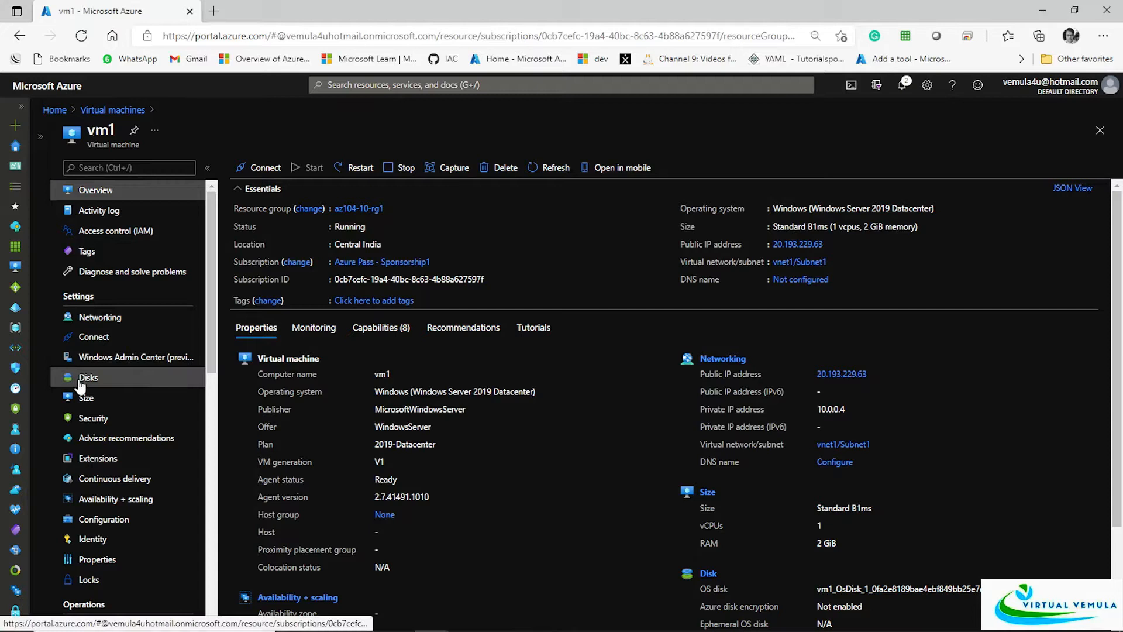
# Step: View vm1's disks and go to its OS disk's overview page
pyautogui.click(88, 377)
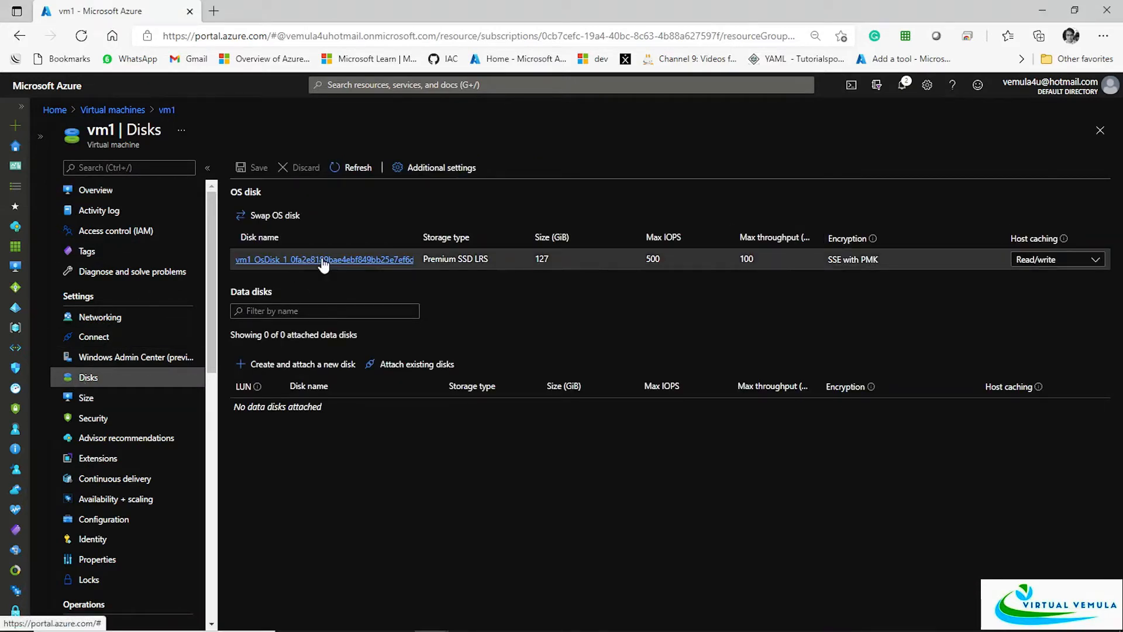
pyautogui.click(323, 258)
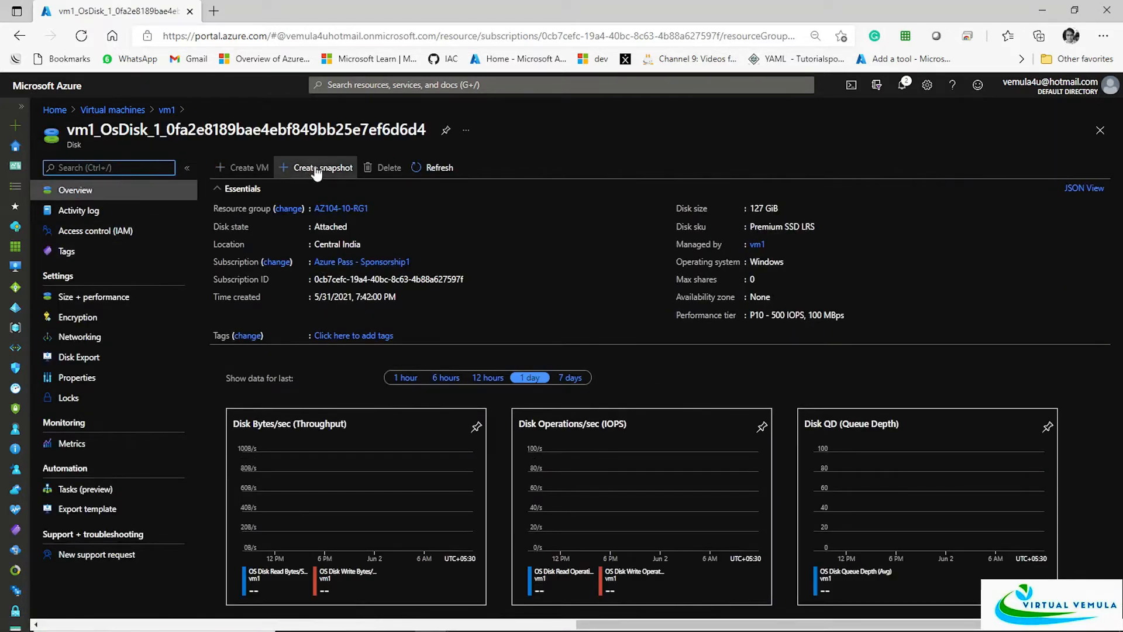
pyautogui.moveTo(323, 180)
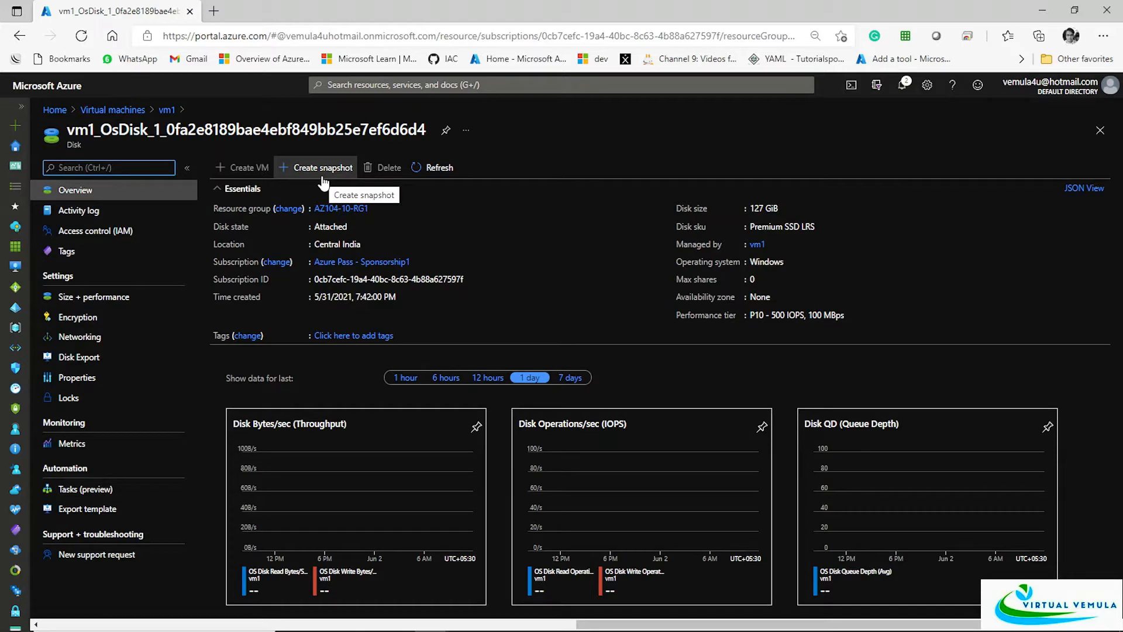
pyautogui.moveTo(323, 182)
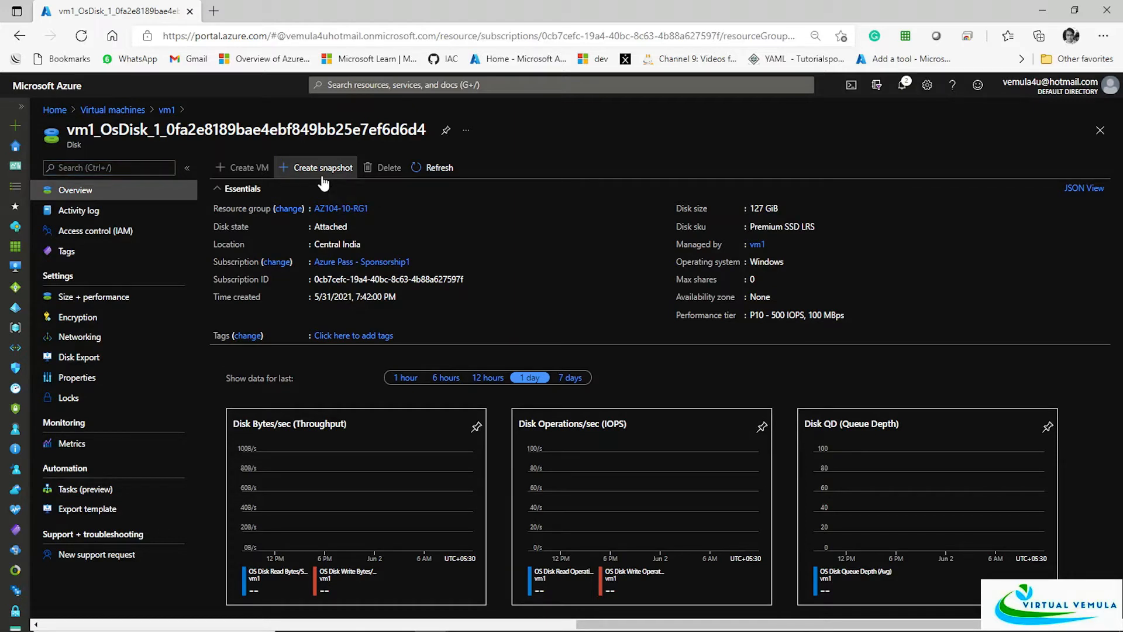
# Step: Start a snapshot of vm1's OS disk named vm1osdisk with Standard HDD storage type
pyautogui.click(321, 168)
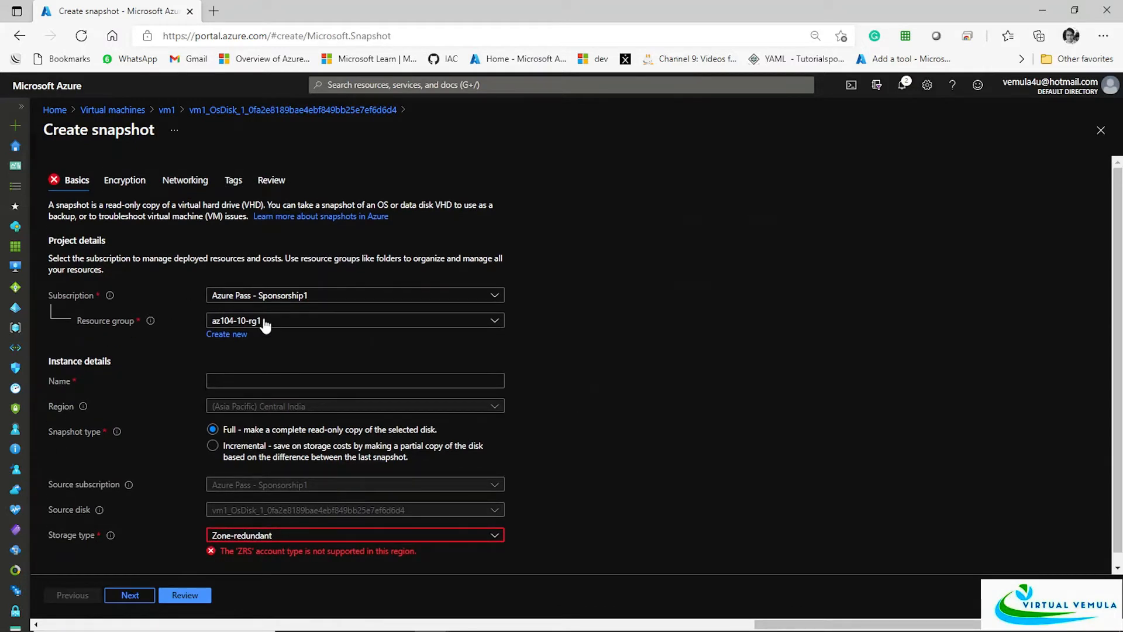
pyautogui.moveTo(223, 344)
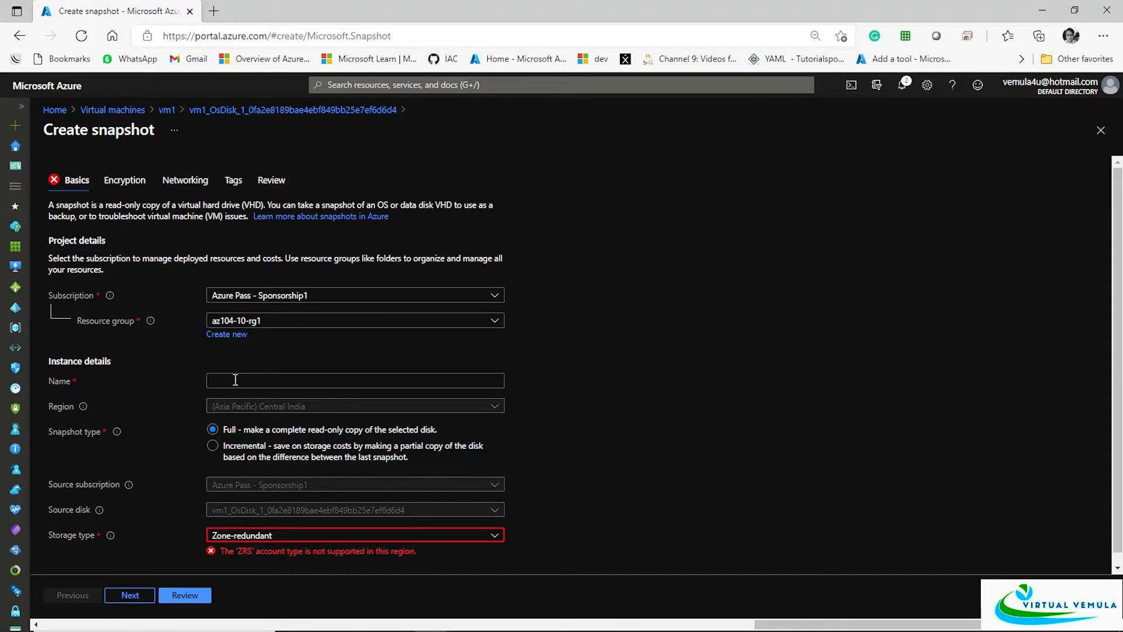
pyautogui.write('s')
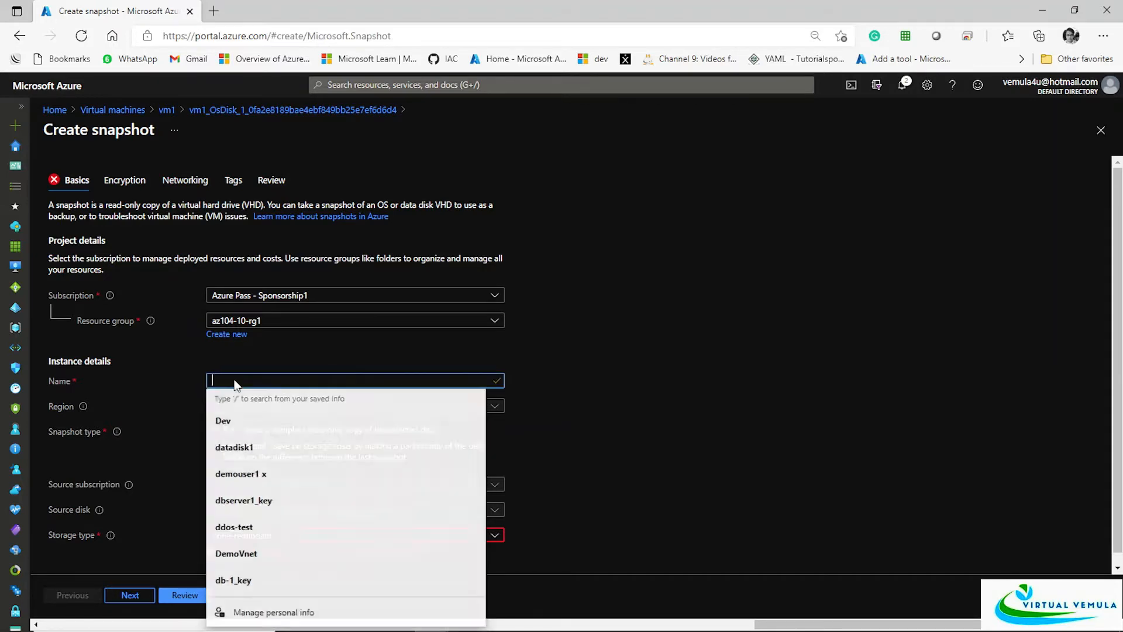
pyautogui.write('vm1ossi')
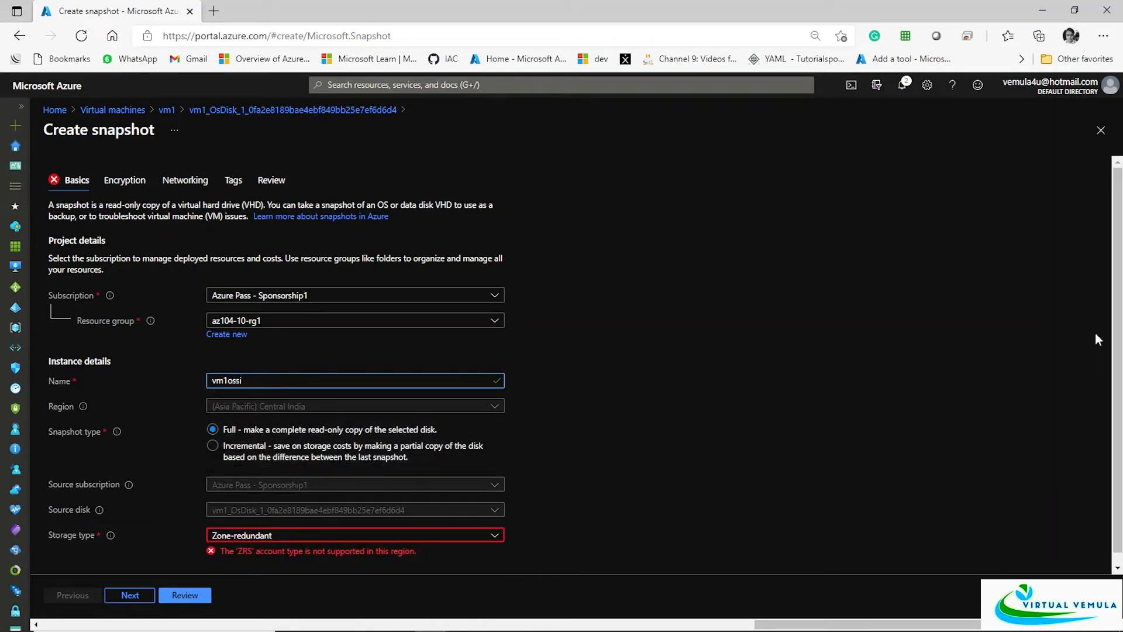
pyautogui.press('BackSpace')
pyautogui.write('disk')
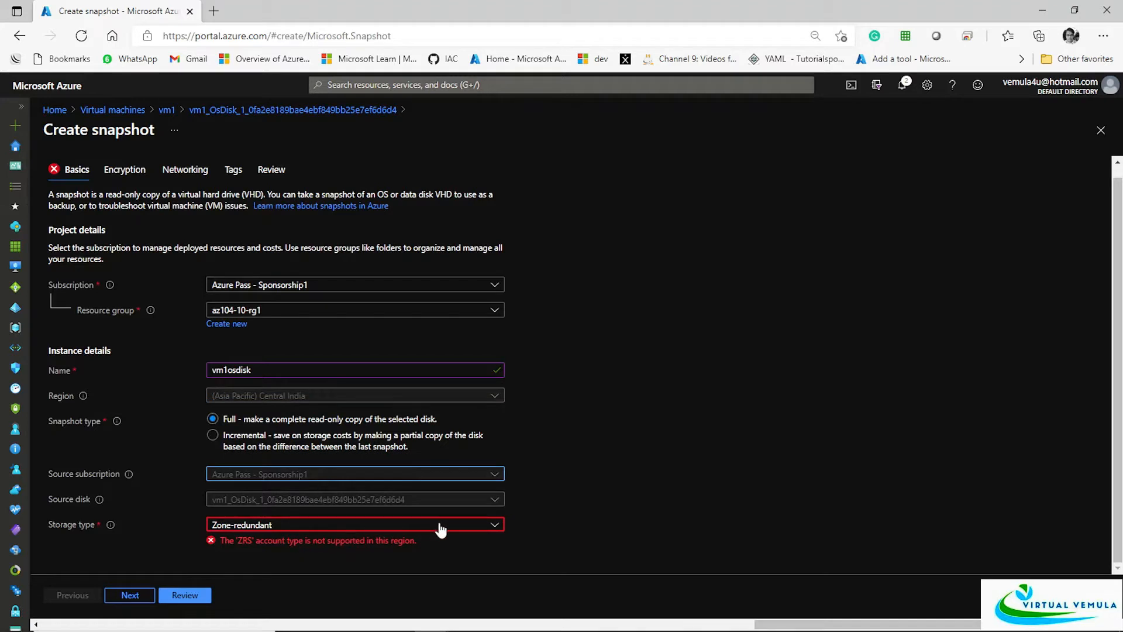
pyautogui.moveTo(455, 538)
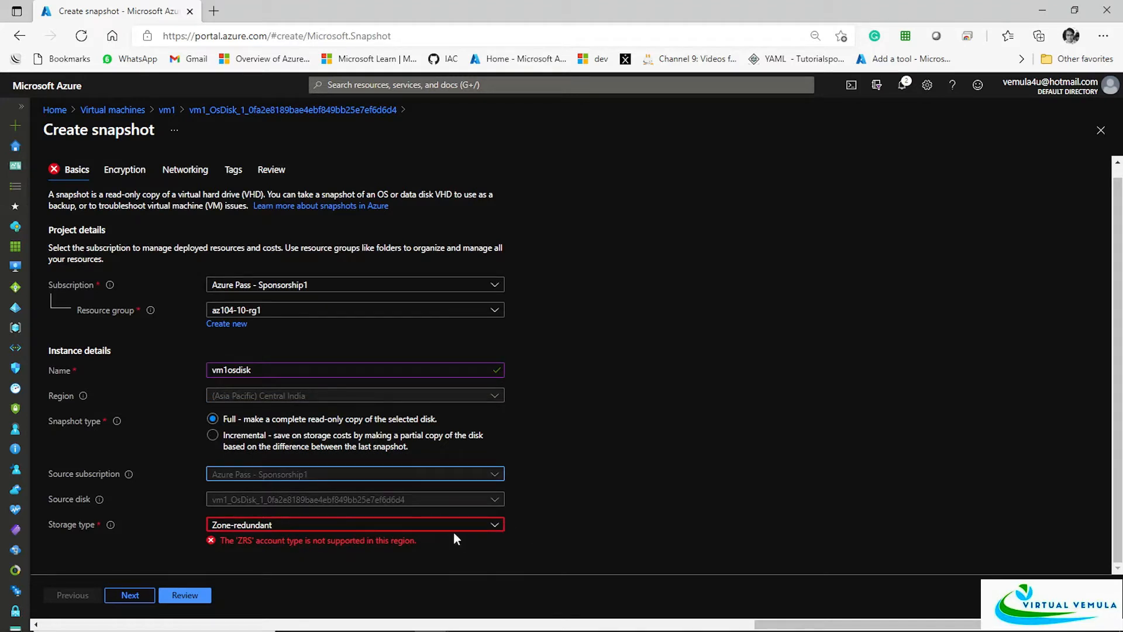
pyautogui.click(353, 524)
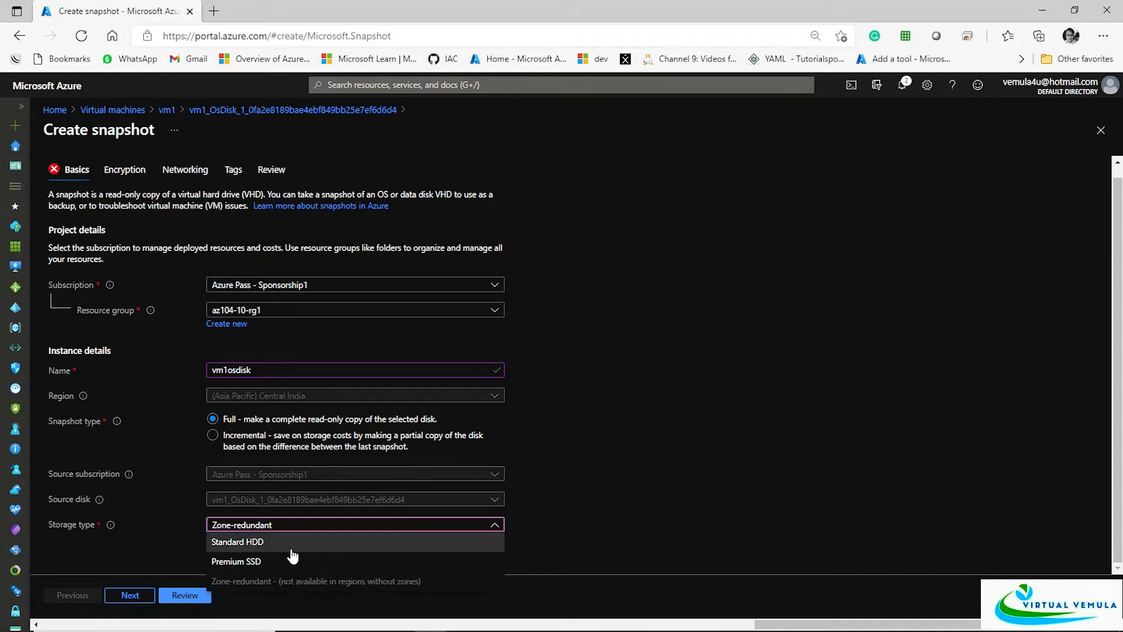
pyautogui.moveTo(257, 566)
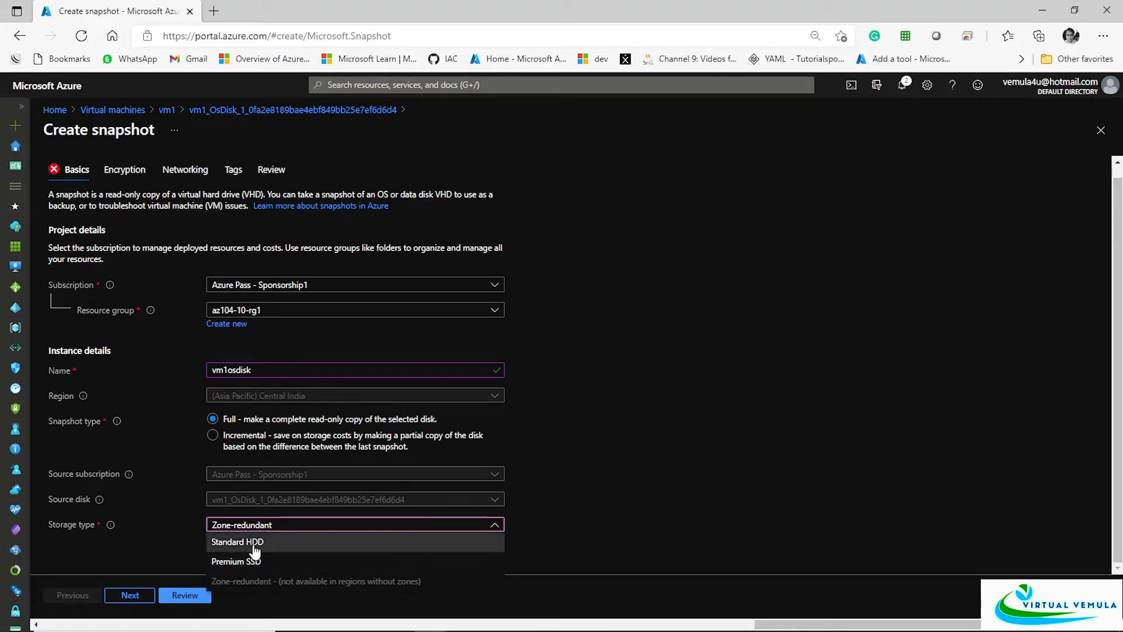
pyautogui.moveTo(251, 561)
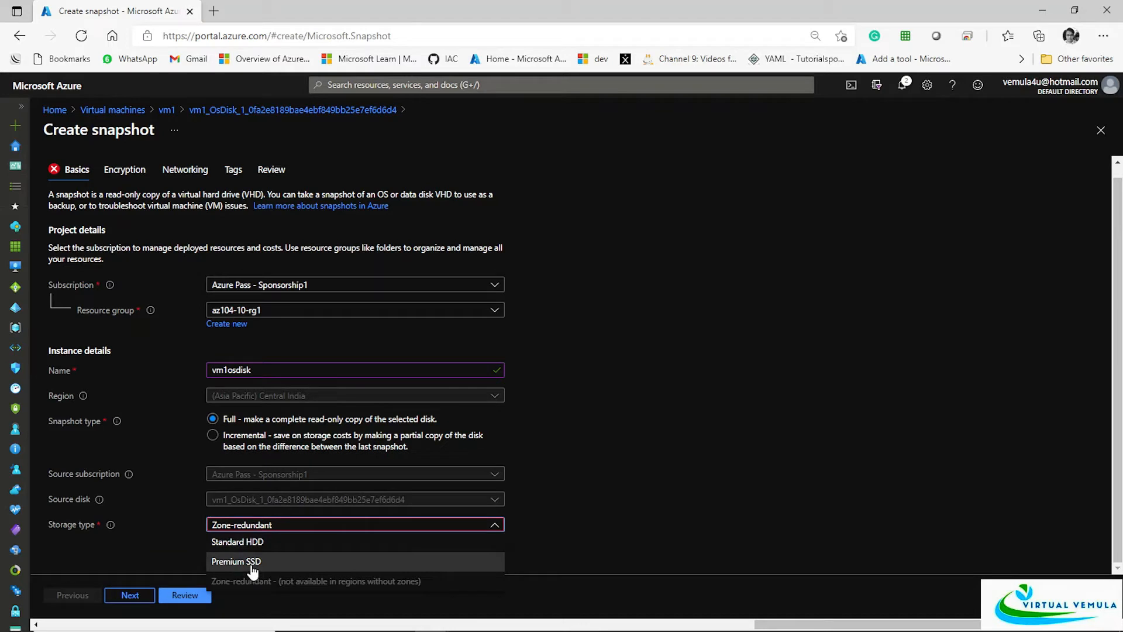
pyautogui.moveTo(238, 541)
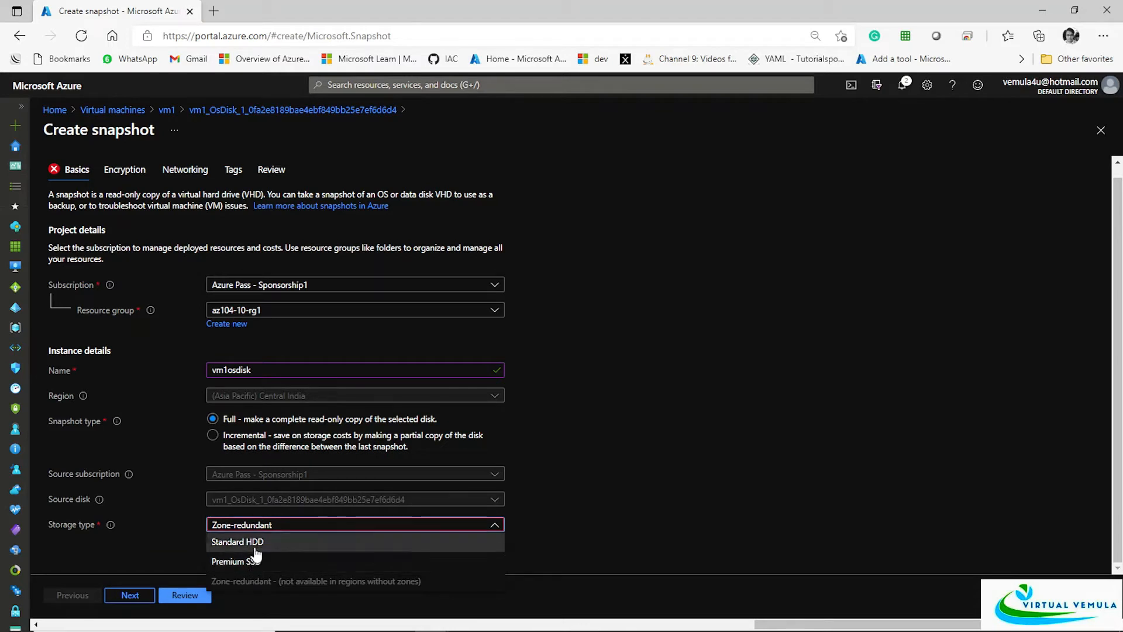
pyautogui.click(237, 542)
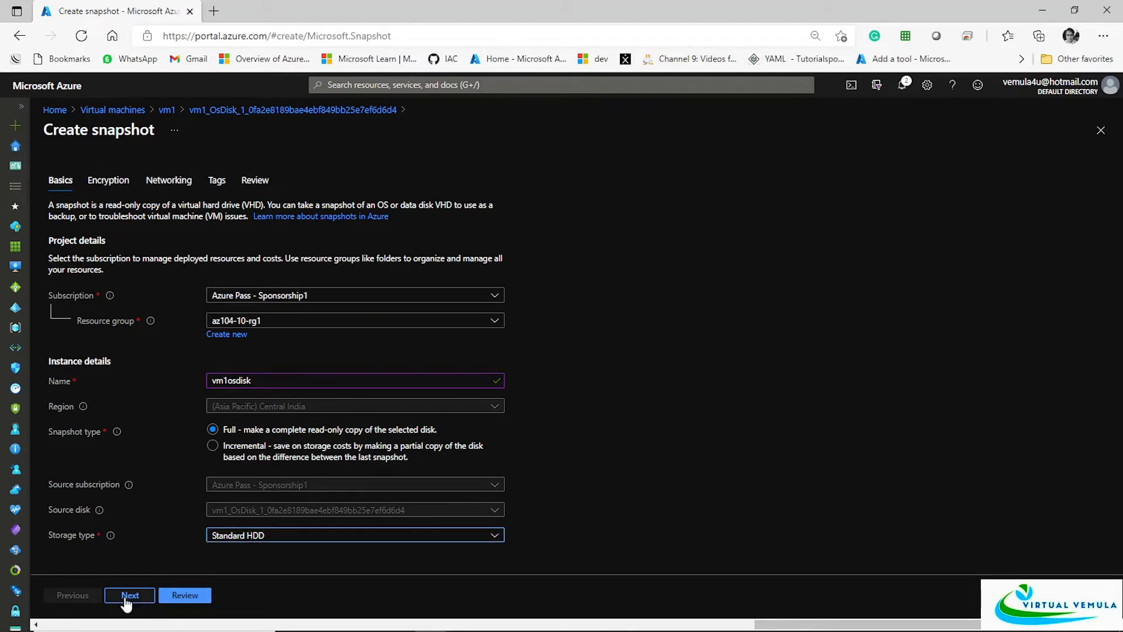
# Step: Keep platform-managed key encryption and default networking, advancing to the Review summary
pyautogui.click(130, 596)
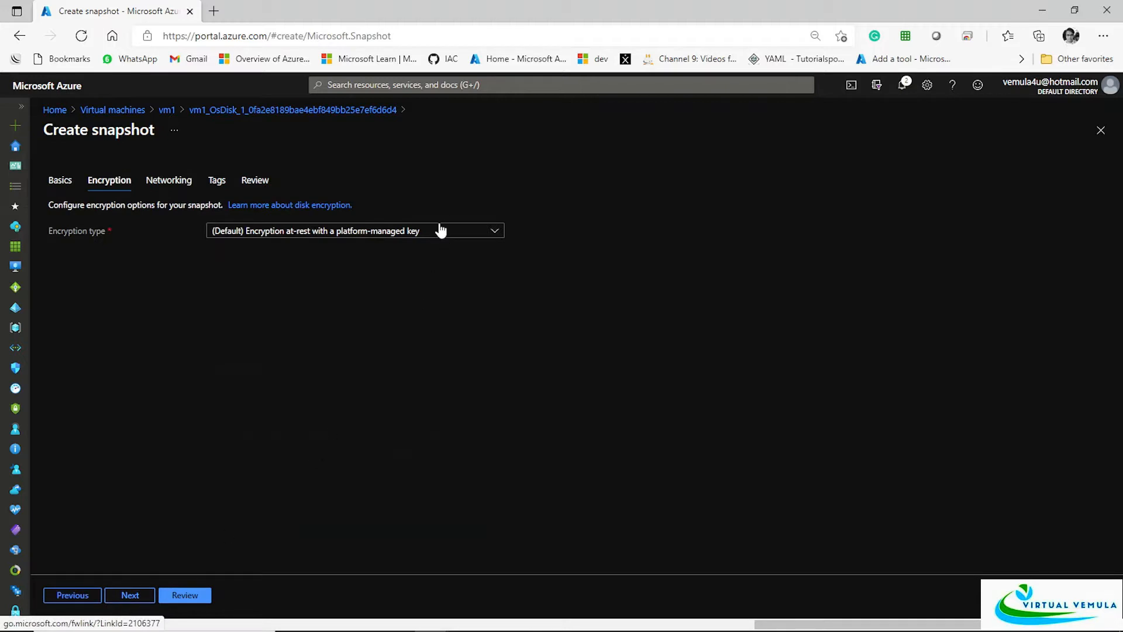
pyautogui.click(353, 230)
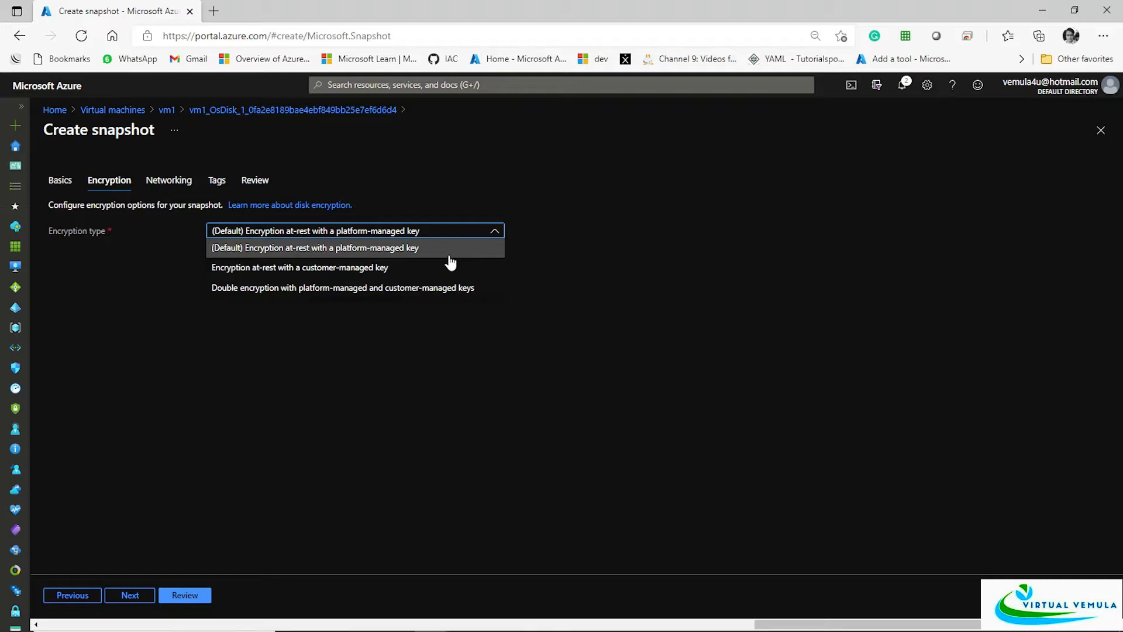
pyautogui.click(313, 247)
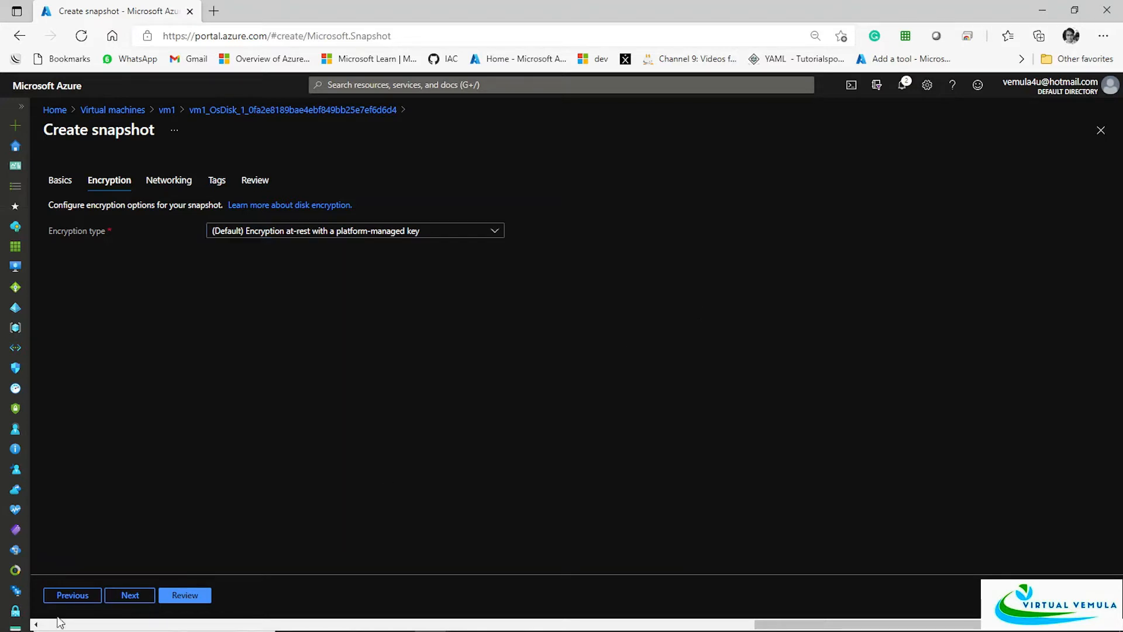
pyautogui.click(354, 231)
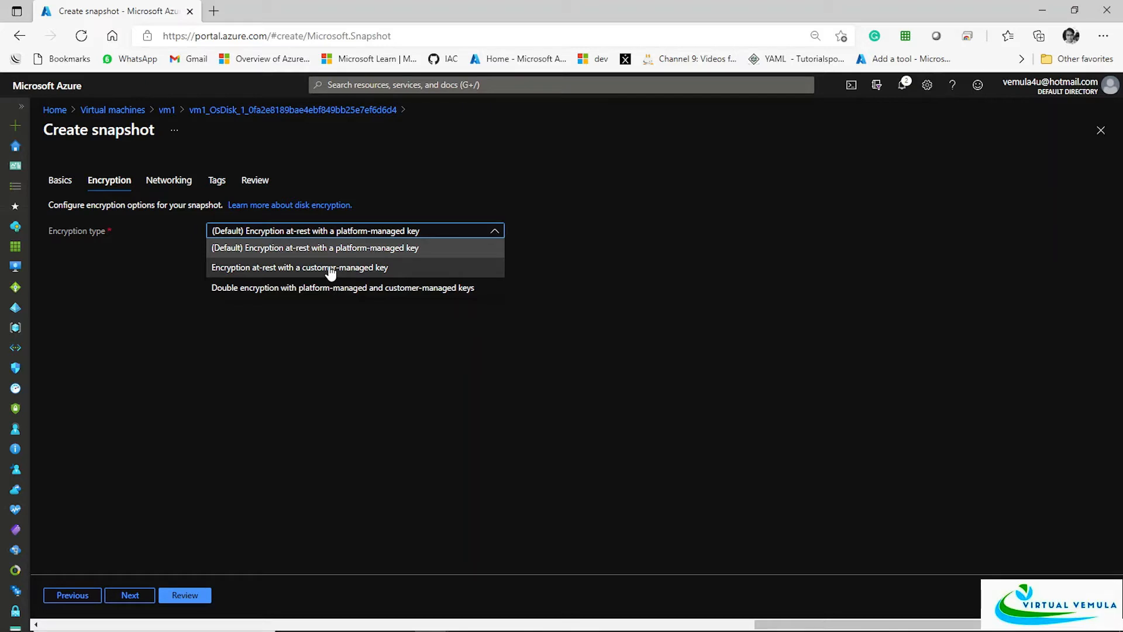
pyautogui.click(130, 596)
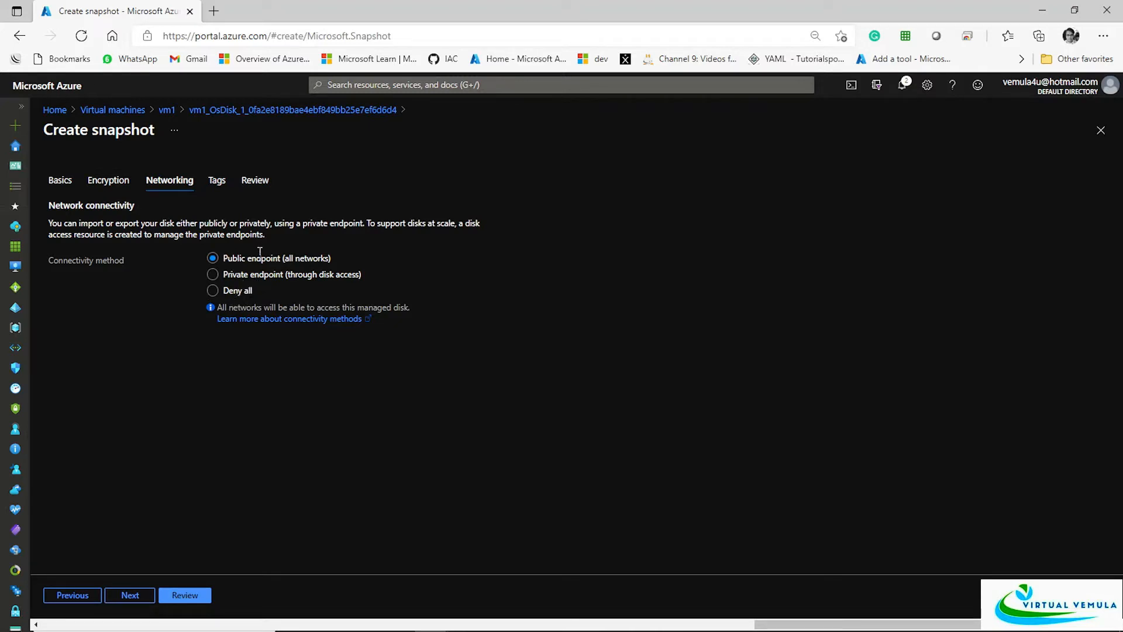
pyautogui.moveTo(301, 260)
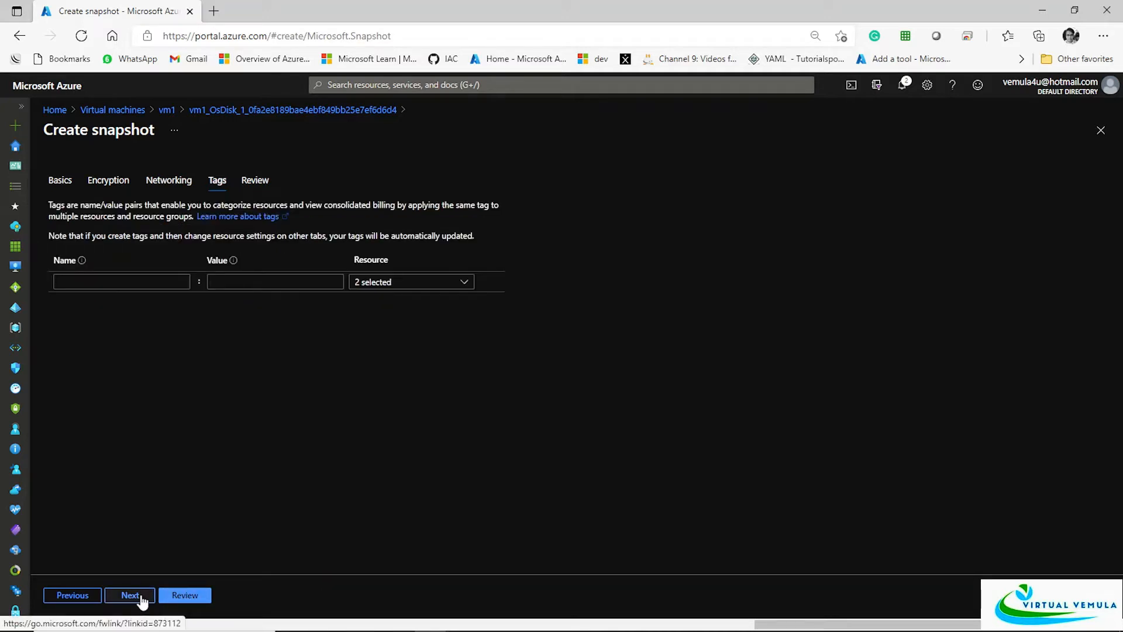
pyautogui.click(130, 595)
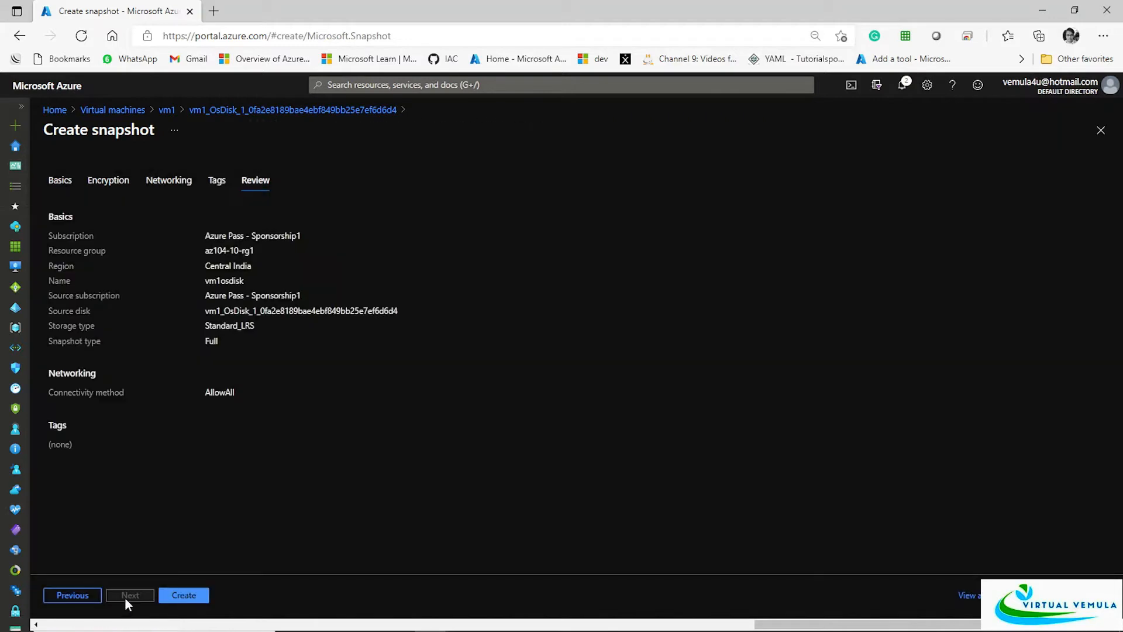
# Step: Create the vm1osdisk snapshot and go to the resource once deployment finishes
pyautogui.click(184, 594)
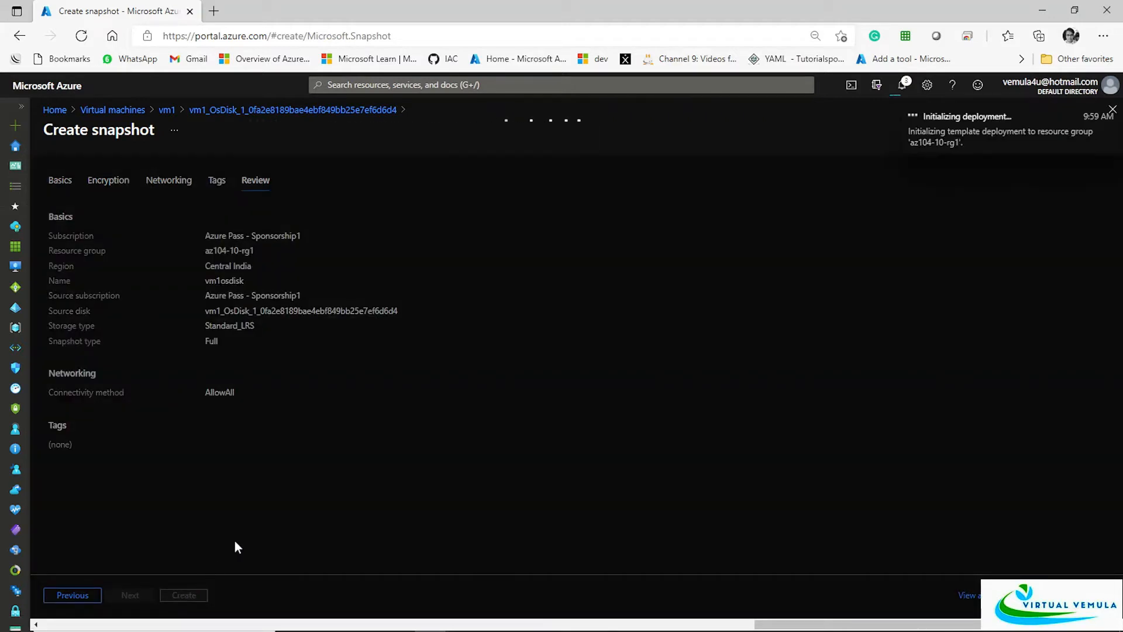
pyautogui.click(182, 594)
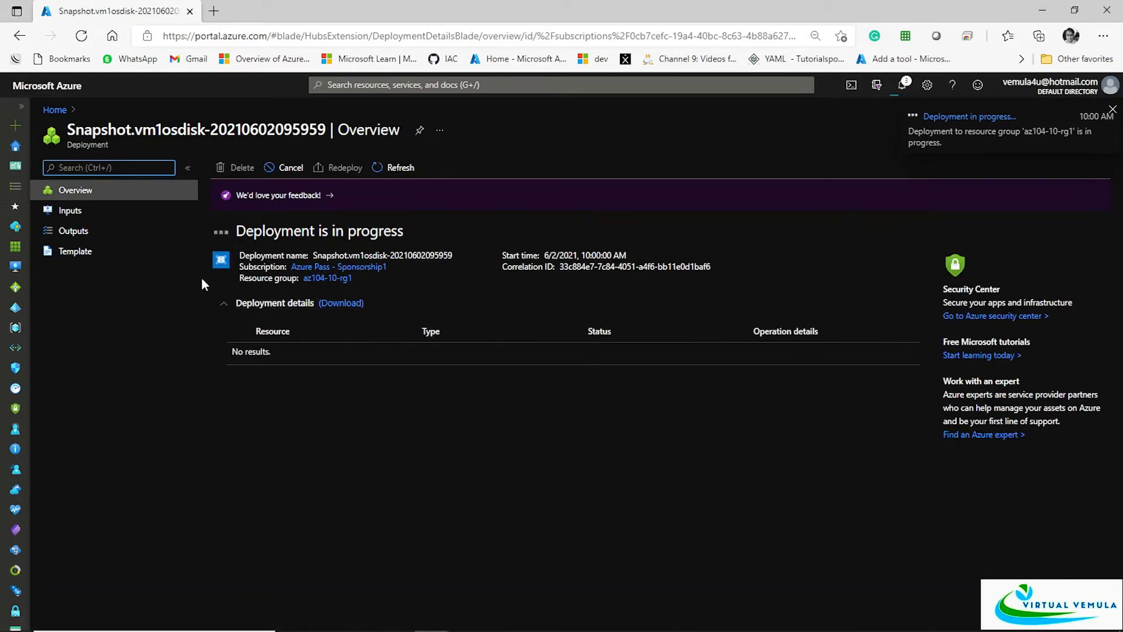
pyautogui.click(1111, 110)
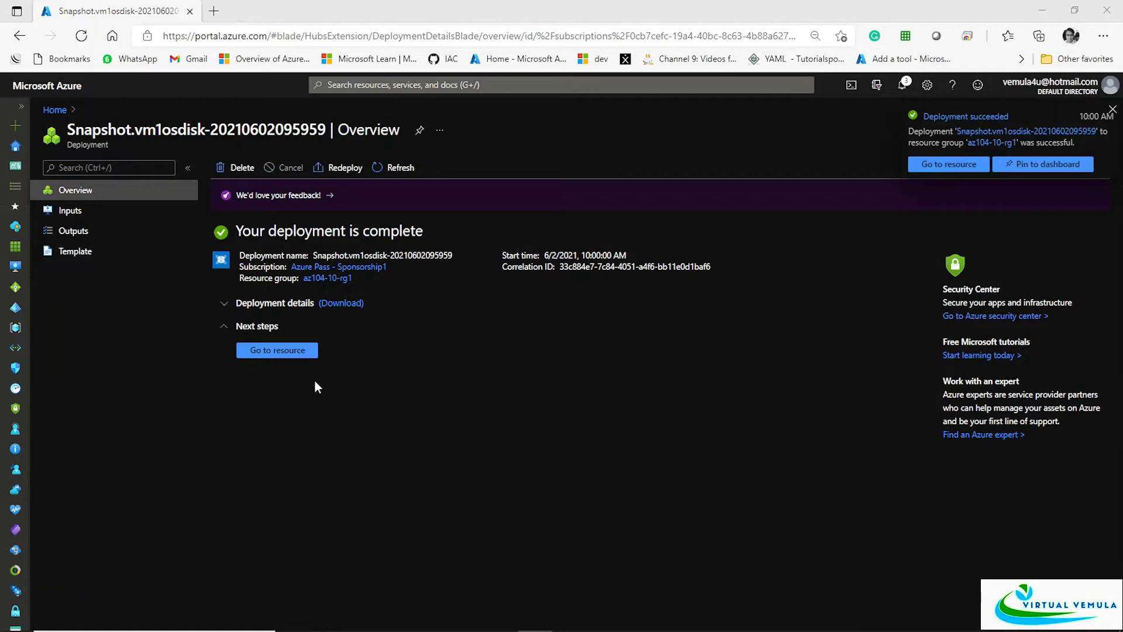
pyautogui.moveTo(276, 350)
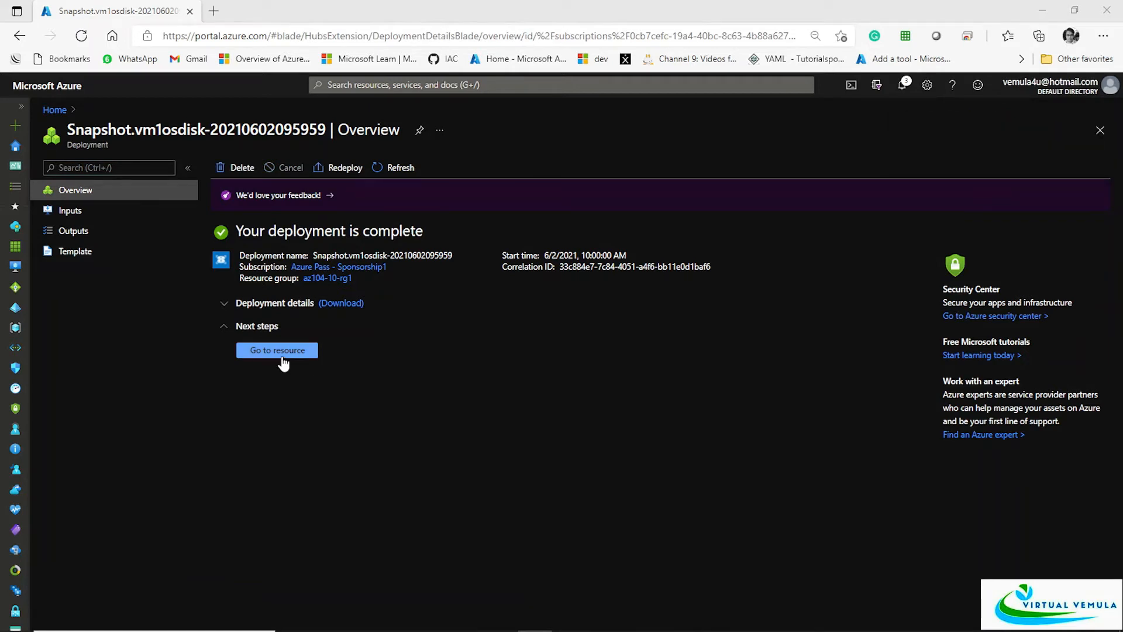
pyautogui.click(276, 350)
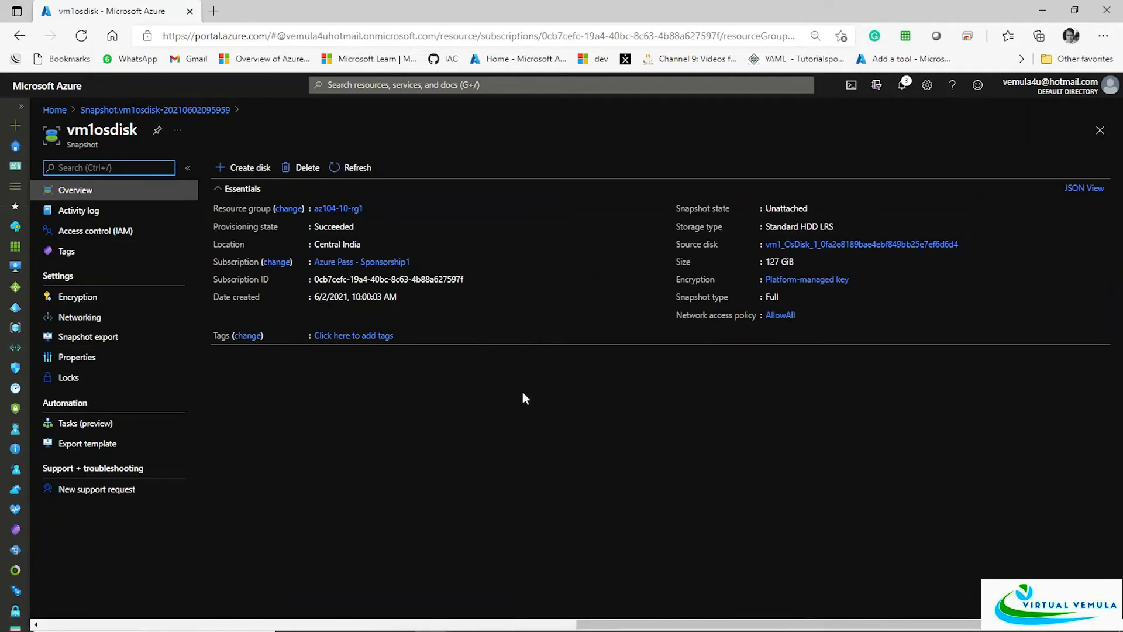
pyautogui.moveTo(418, 458)
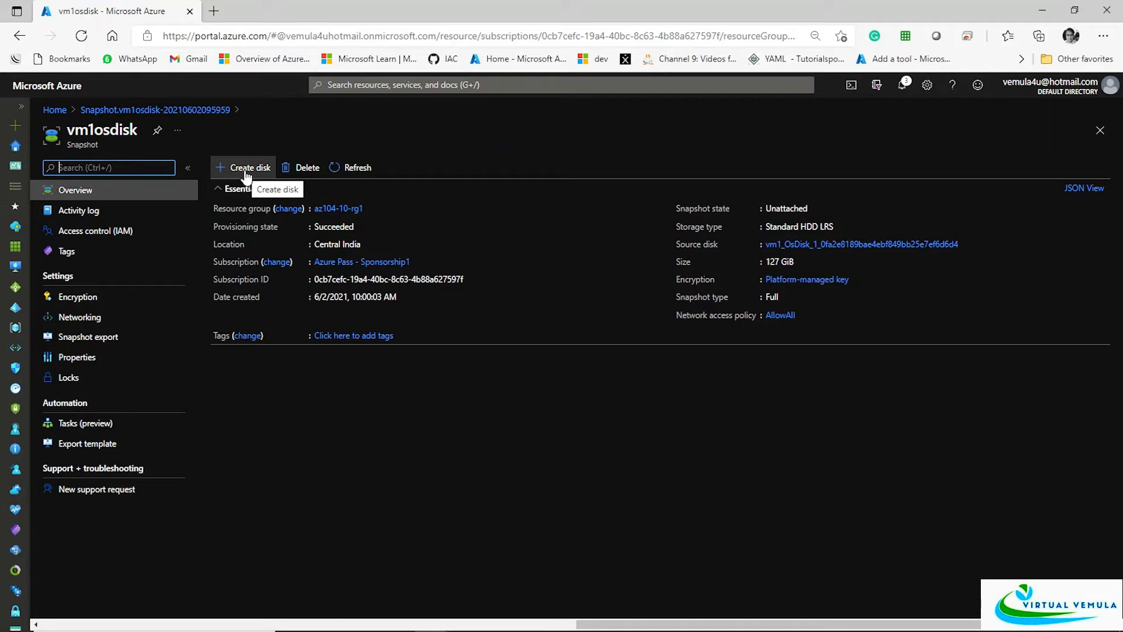
pyautogui.moveTo(331, 436)
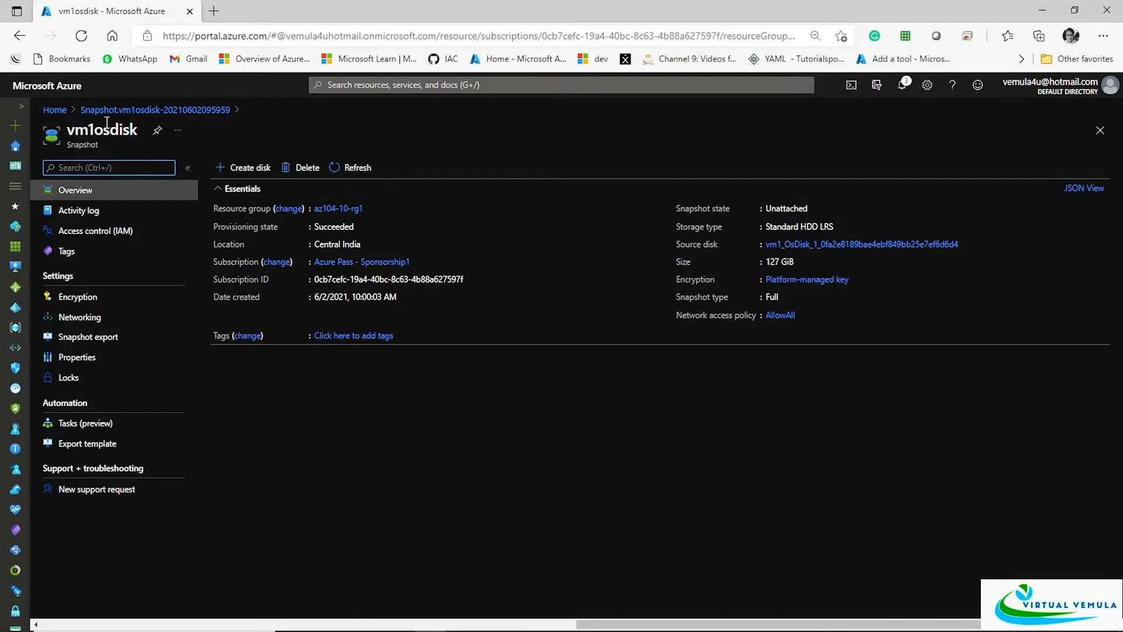
pyautogui.moveTo(249, 167)
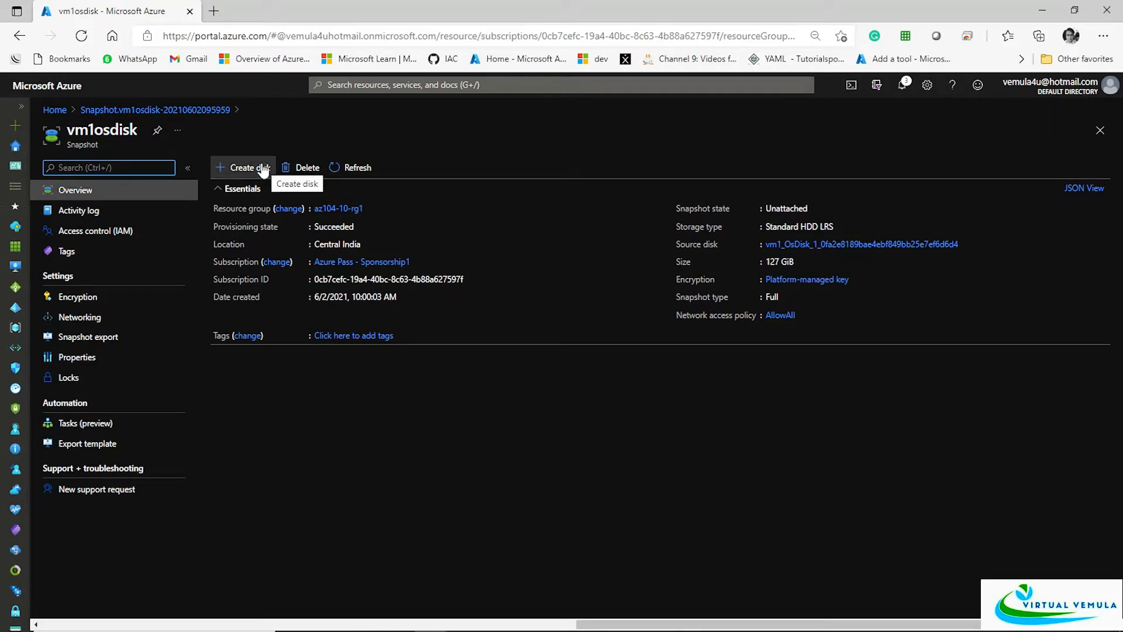
pyautogui.moveTo(358, 582)
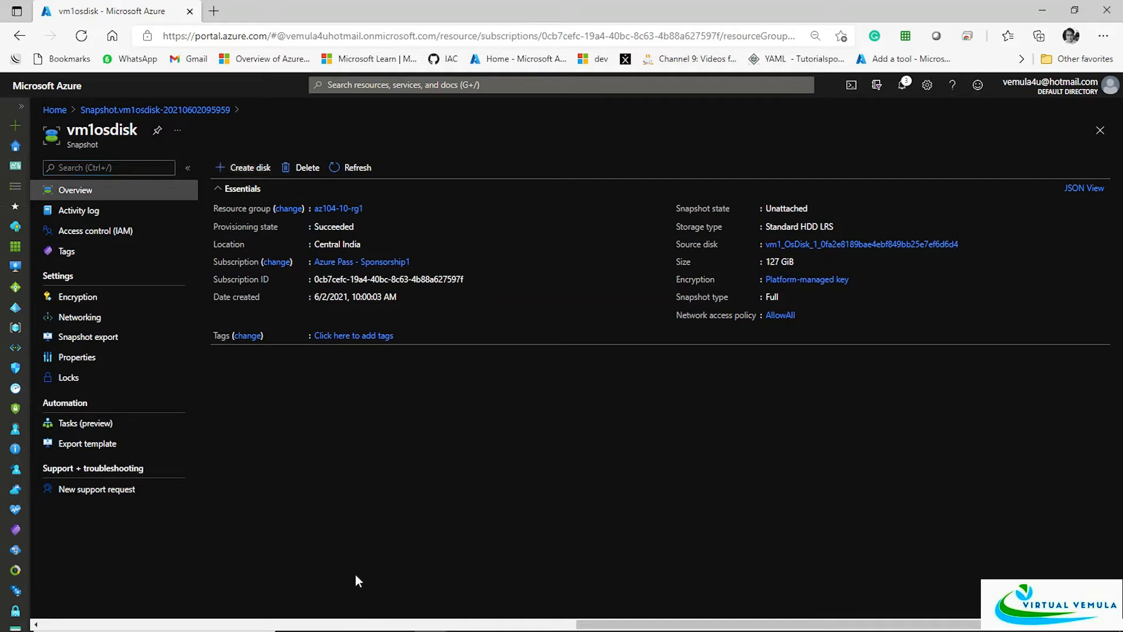
pyautogui.moveTo(249, 168)
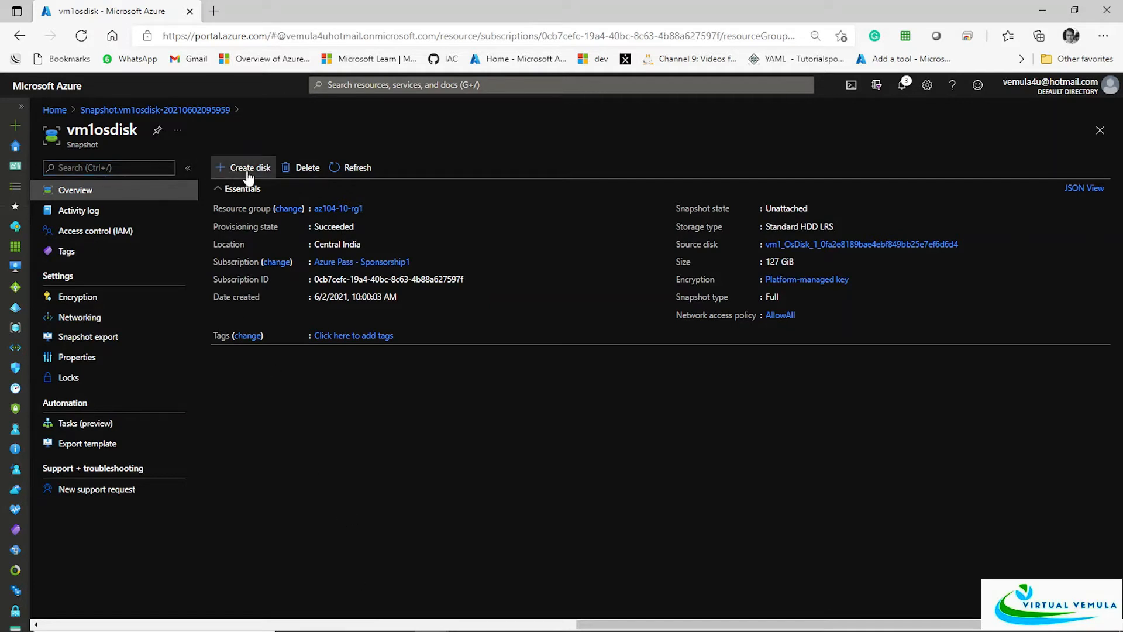
# Step: Start creating a managed disk from the vm1osdisk snapshot
pyautogui.click(248, 168)
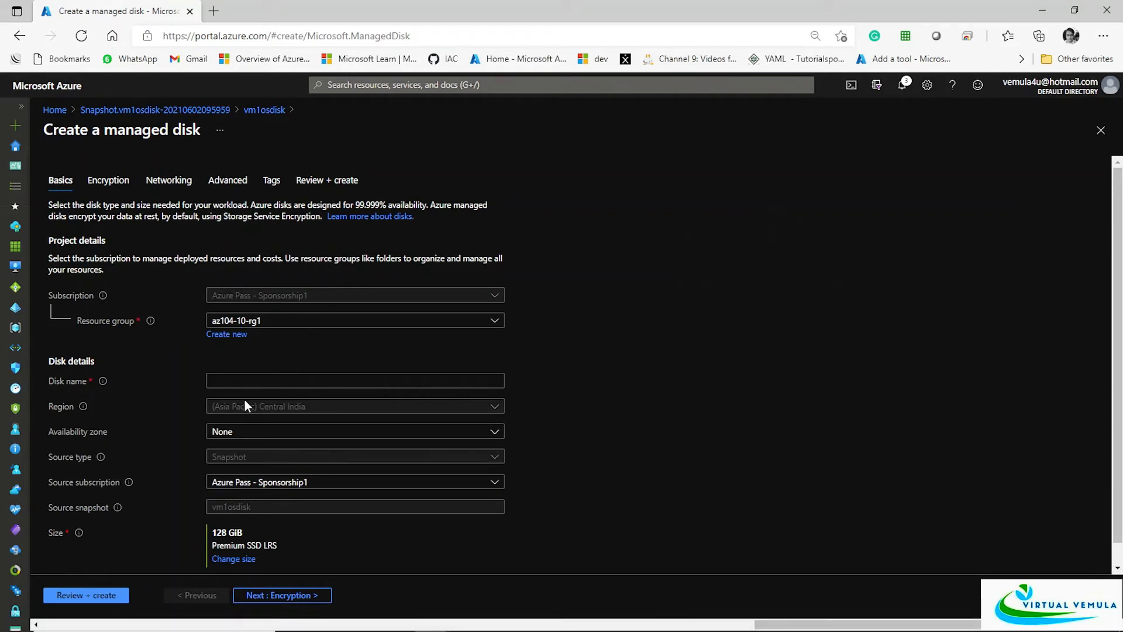
# Step: Name the disk osdisk1, keep default encryption, networking and advanced settings, and validate it
pyautogui.write('osdisk1')
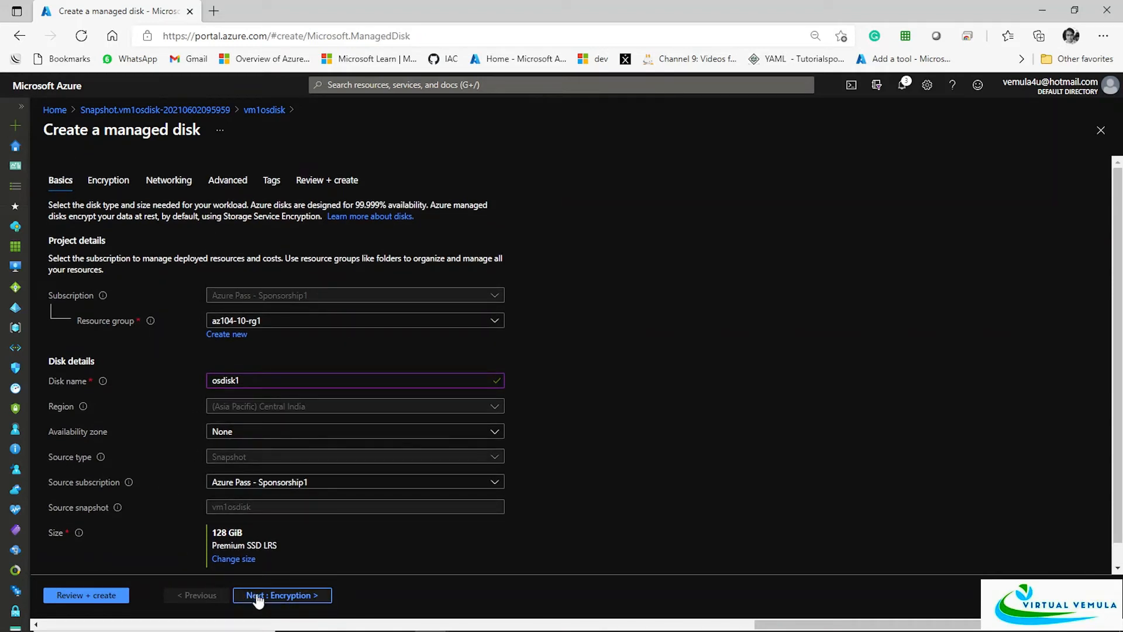
pyautogui.moveTo(281, 596)
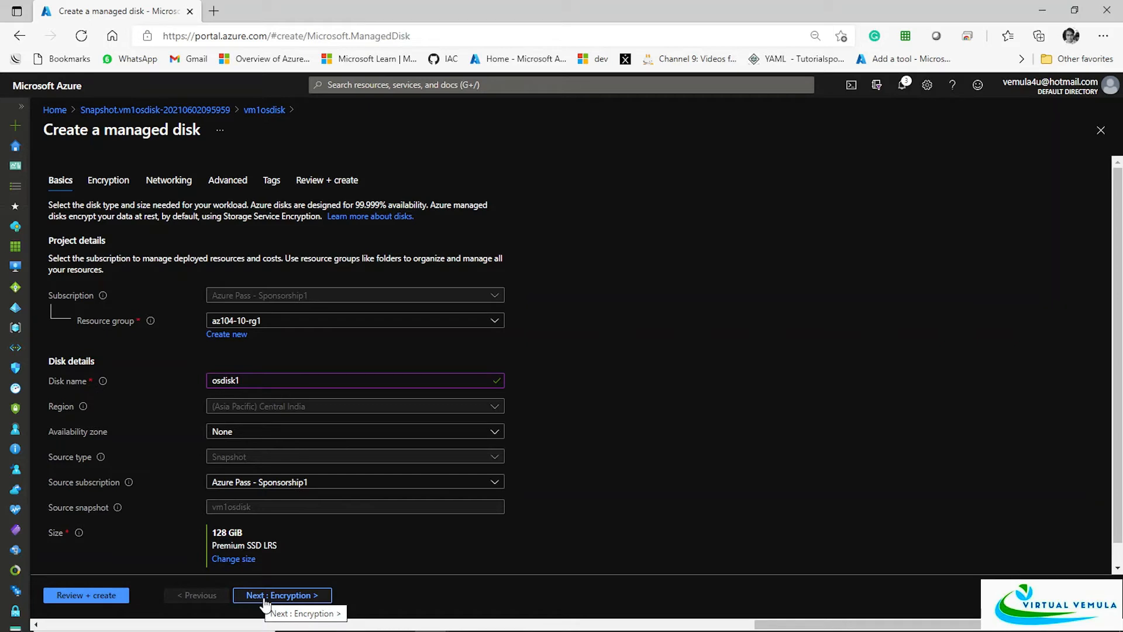
pyautogui.click(282, 595)
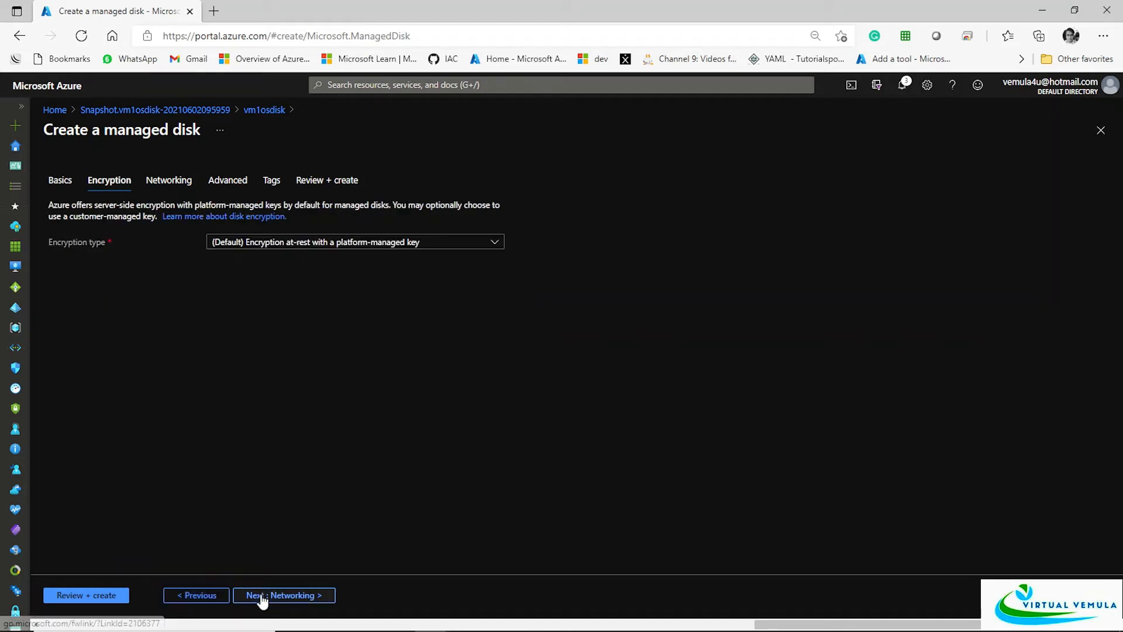
pyautogui.moveTo(355, 249)
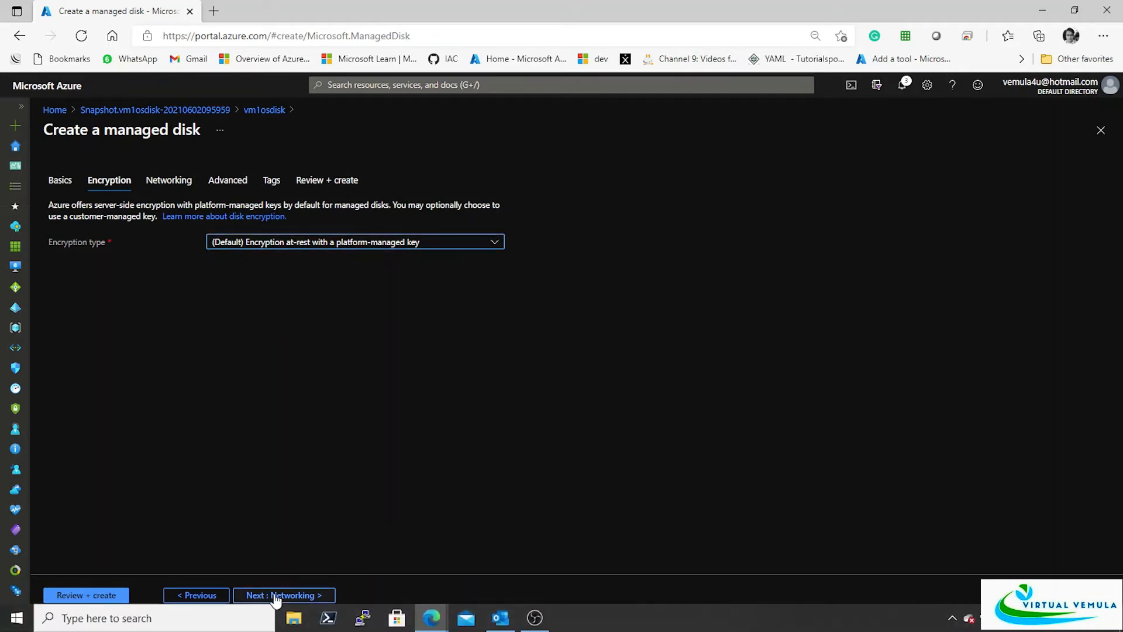
pyautogui.click(283, 594)
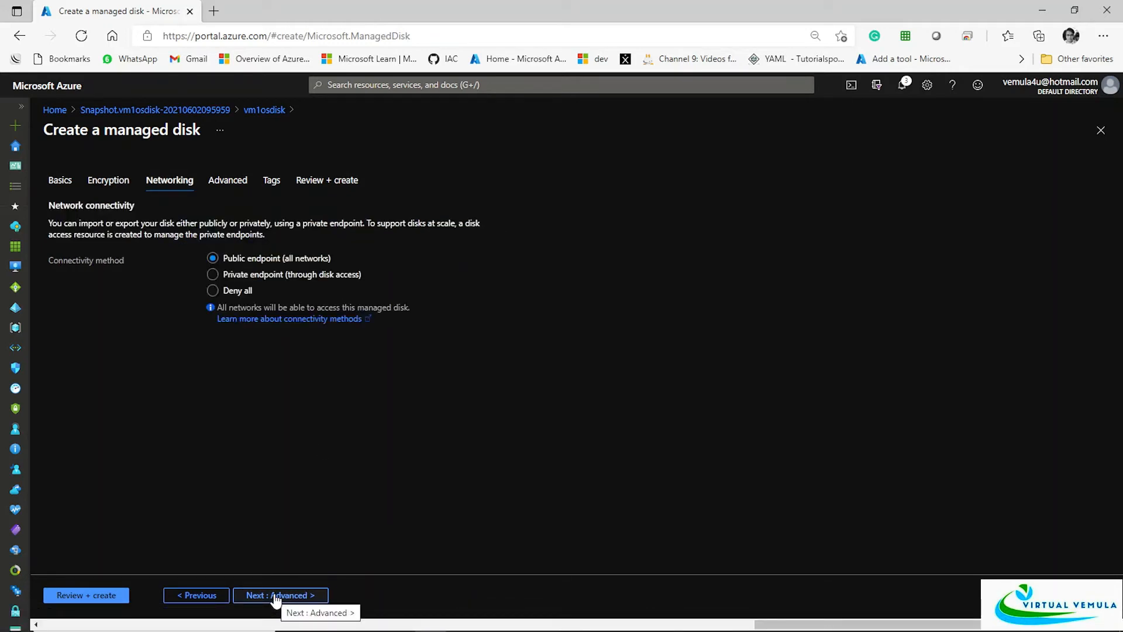
pyautogui.click(280, 594)
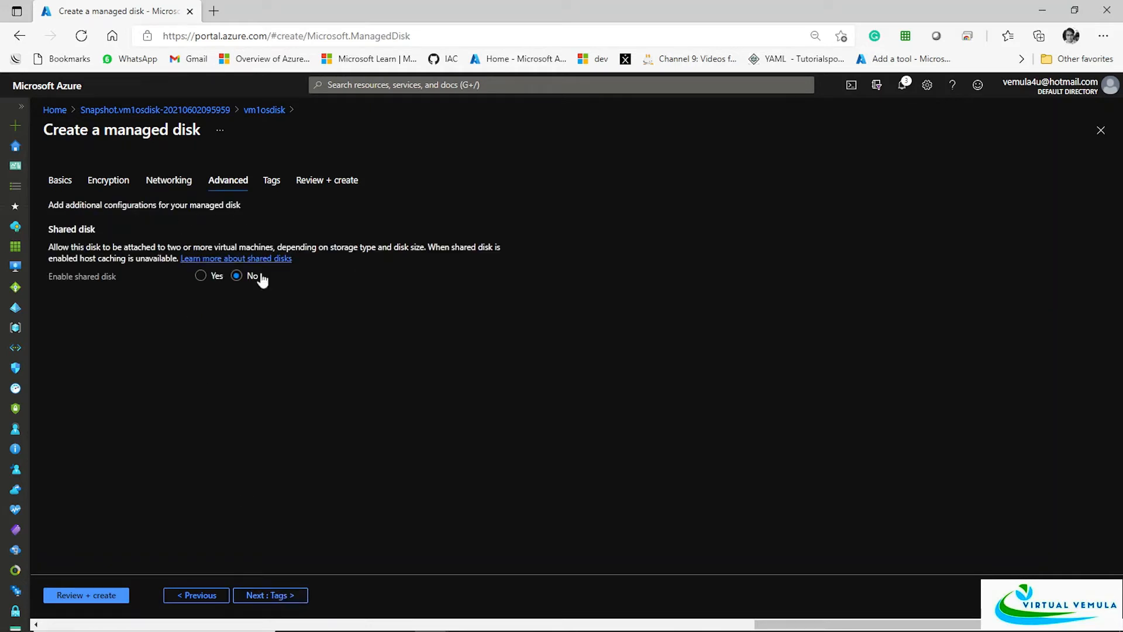
pyautogui.moveTo(250, 614)
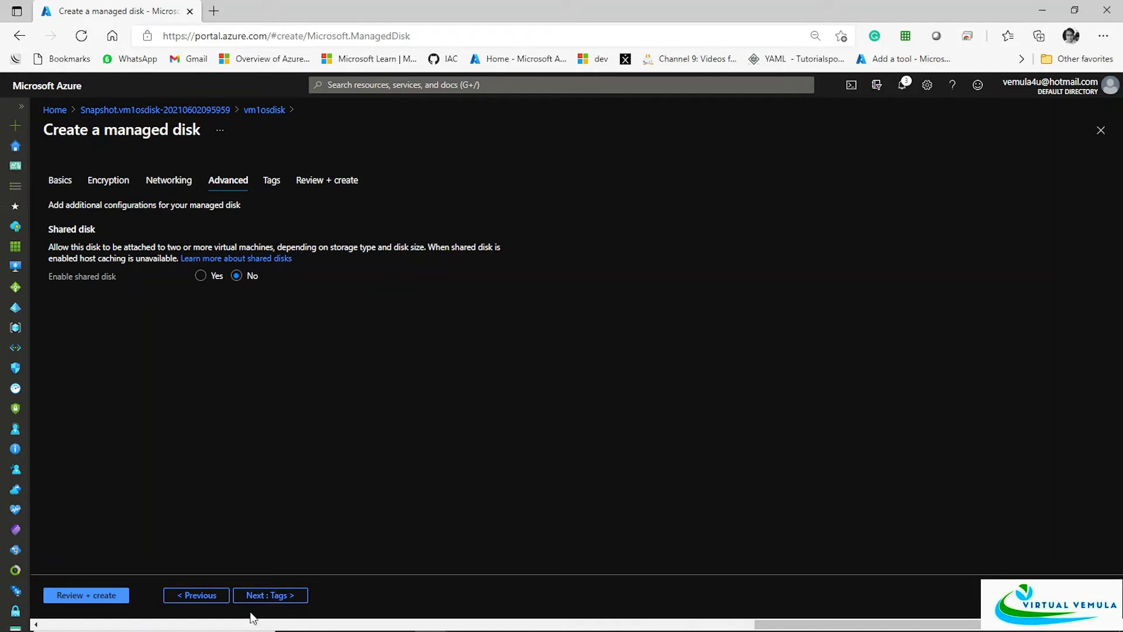
pyautogui.click(269, 596)
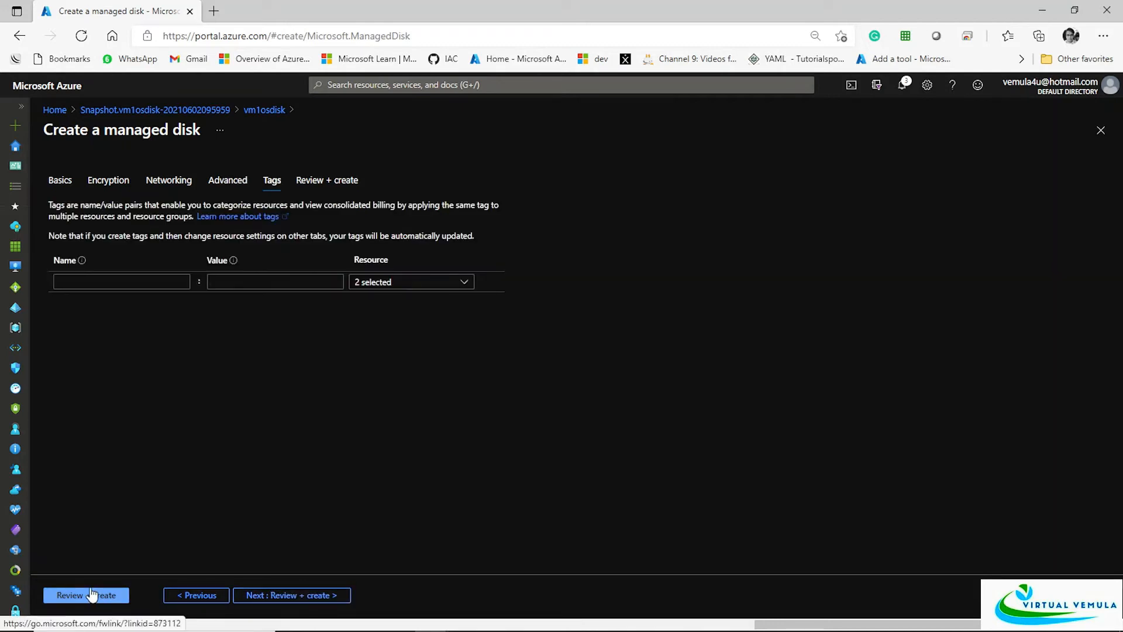
pyautogui.click(85, 594)
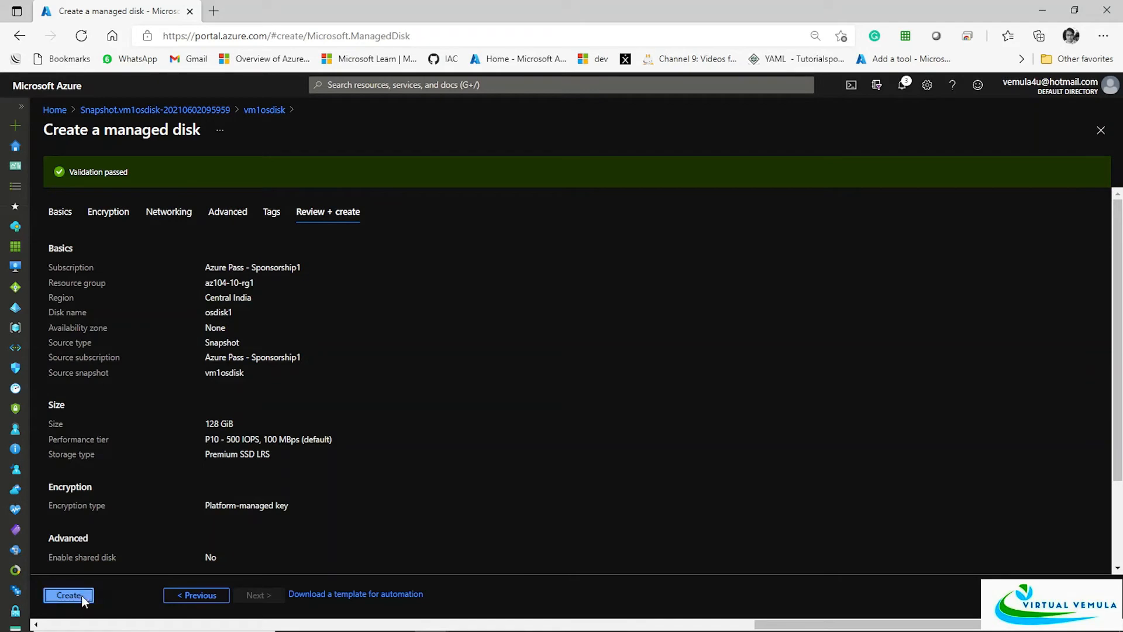
# Step: Create the osdisk1 managed disk and go to the resource once deployed
pyautogui.click(68, 594)
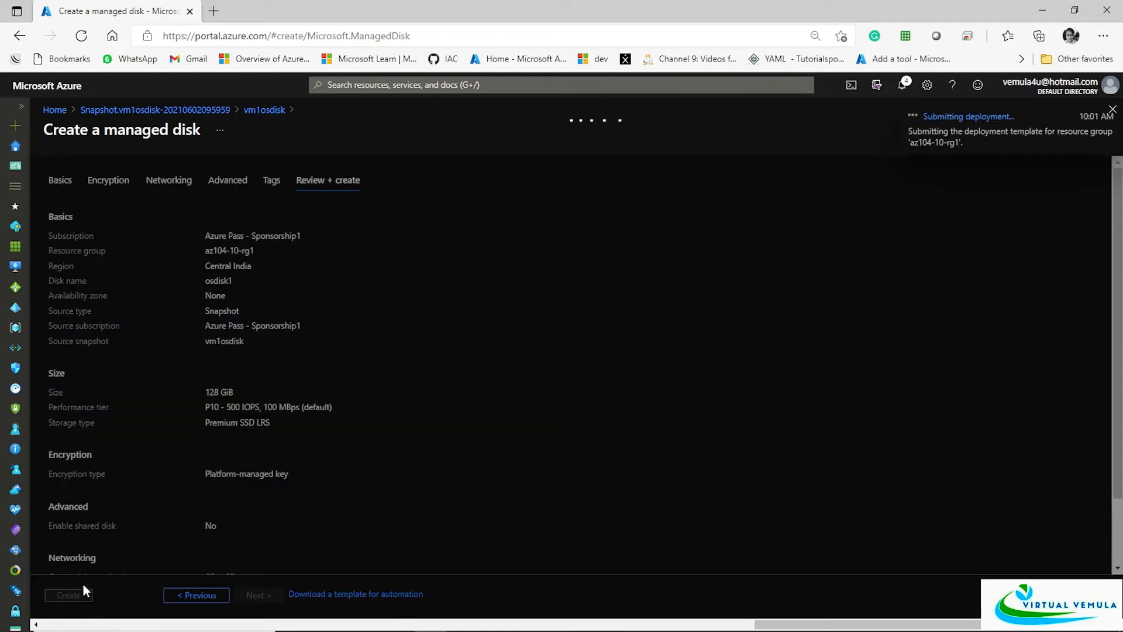
pyautogui.click(68, 594)
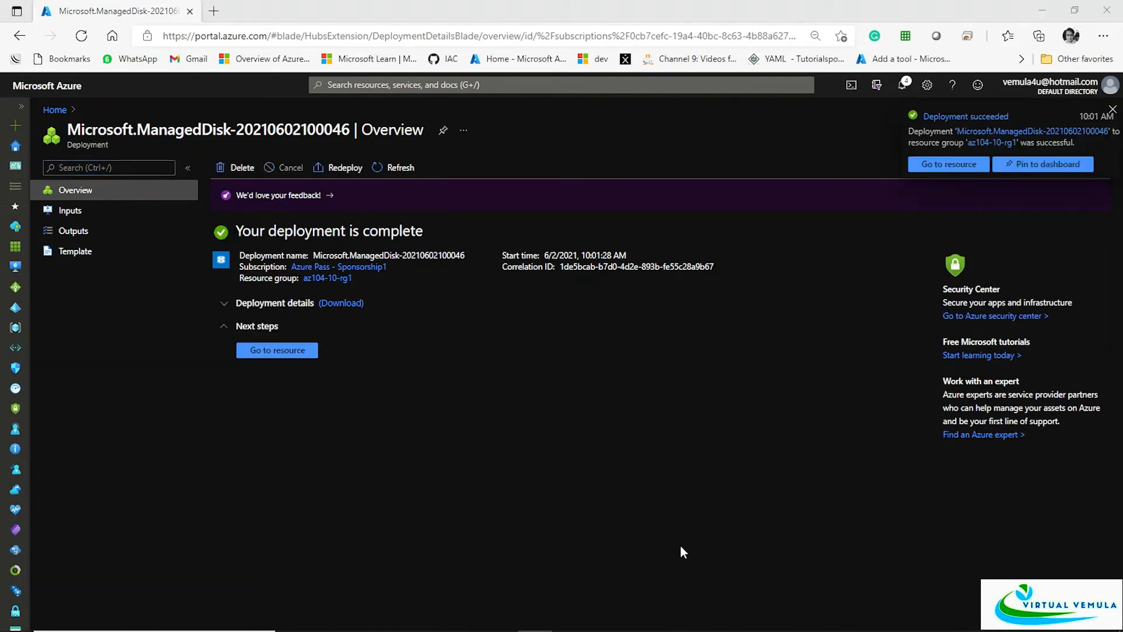
pyautogui.click(276, 350)
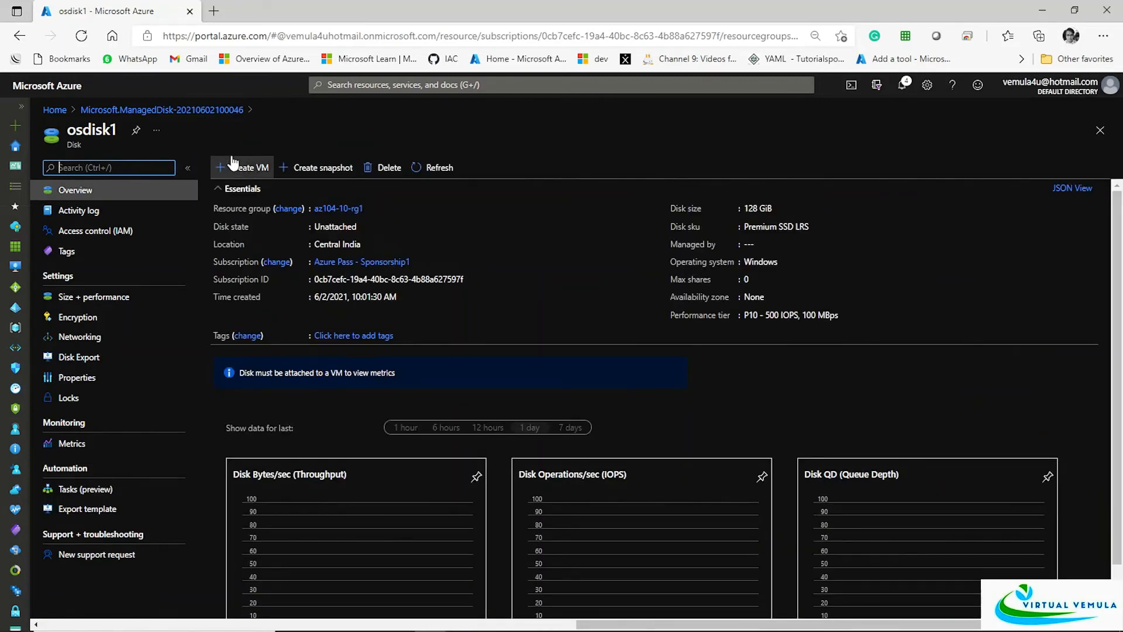
# Step: Start a VM from osdisk1 named vm2 and advance through Disks toward review and validation
pyautogui.click(248, 168)
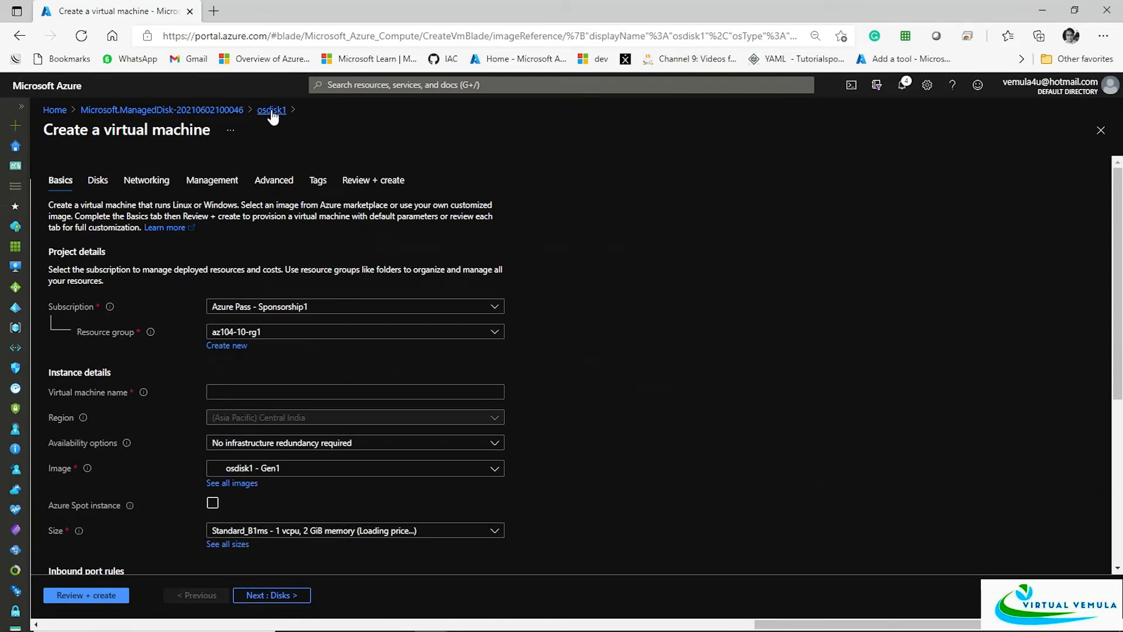
pyautogui.click(270, 110)
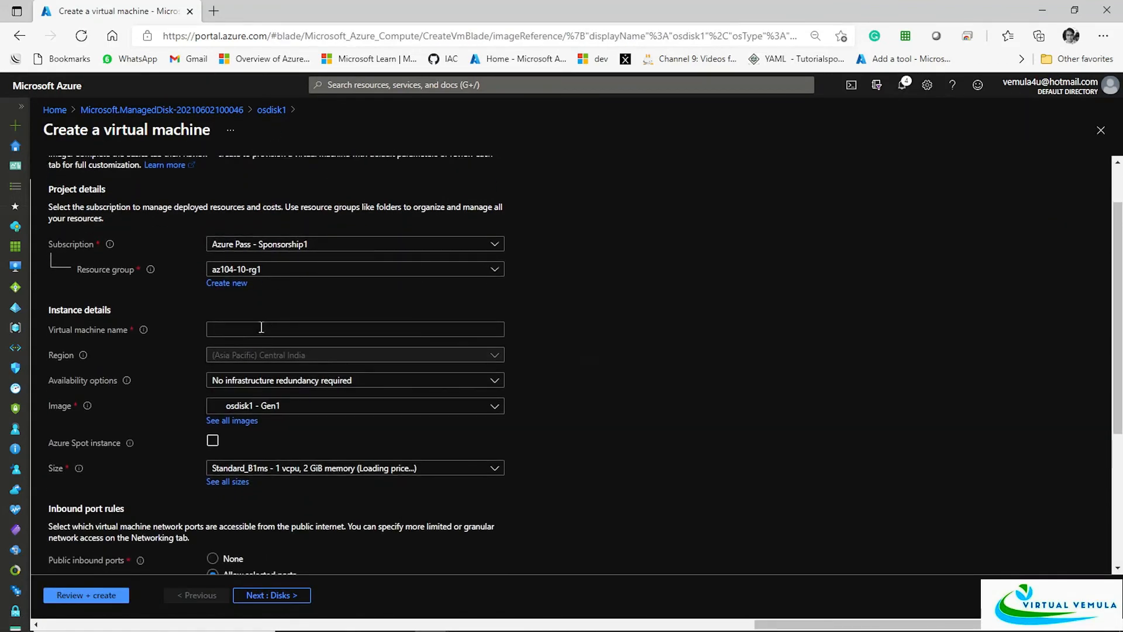
pyautogui.write('vm2')
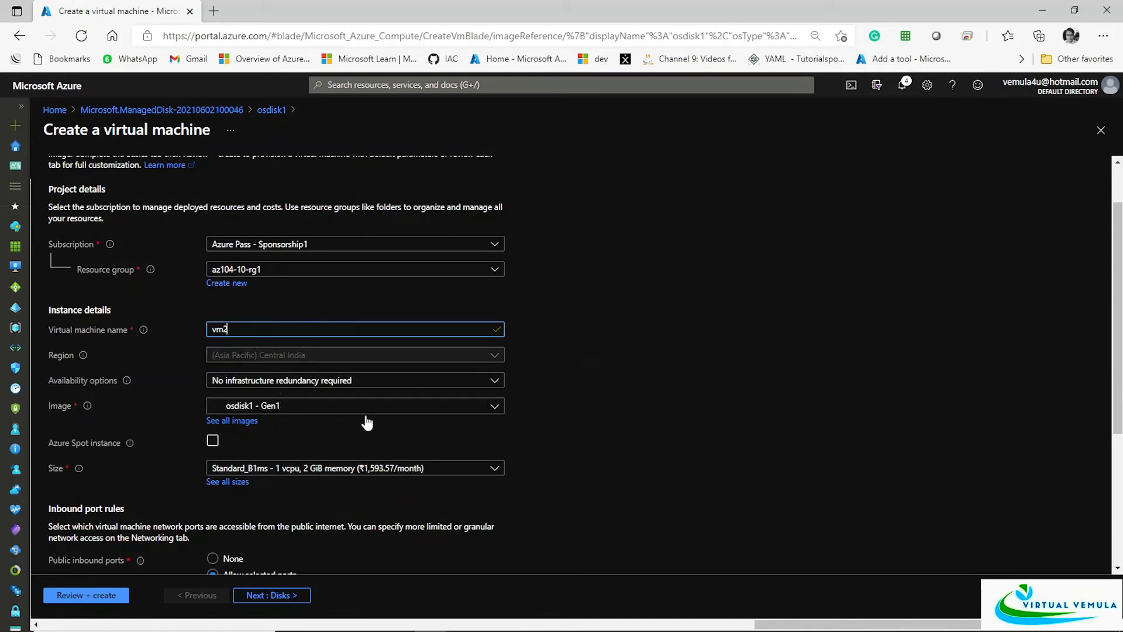
pyautogui.scroll(-3)
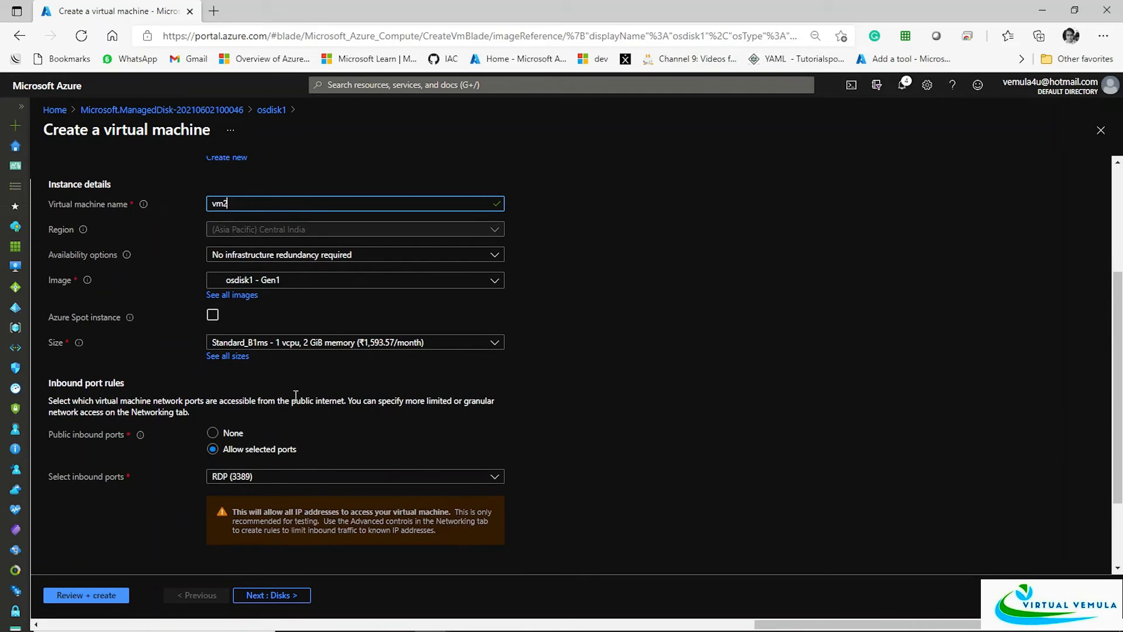
pyautogui.click(270, 594)
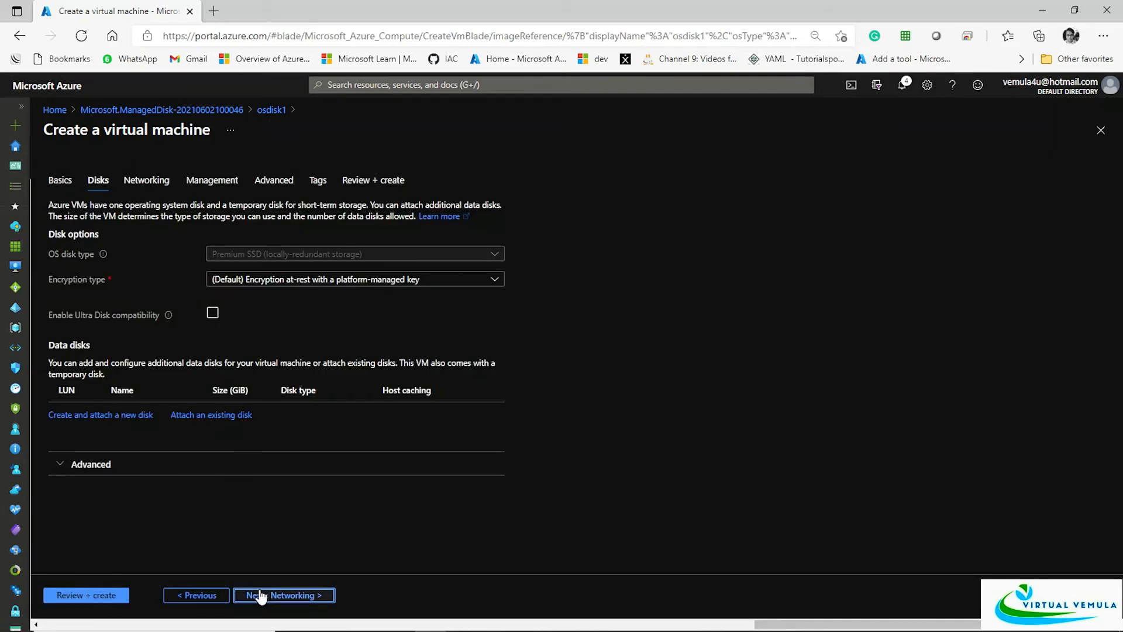
pyautogui.click(283, 594)
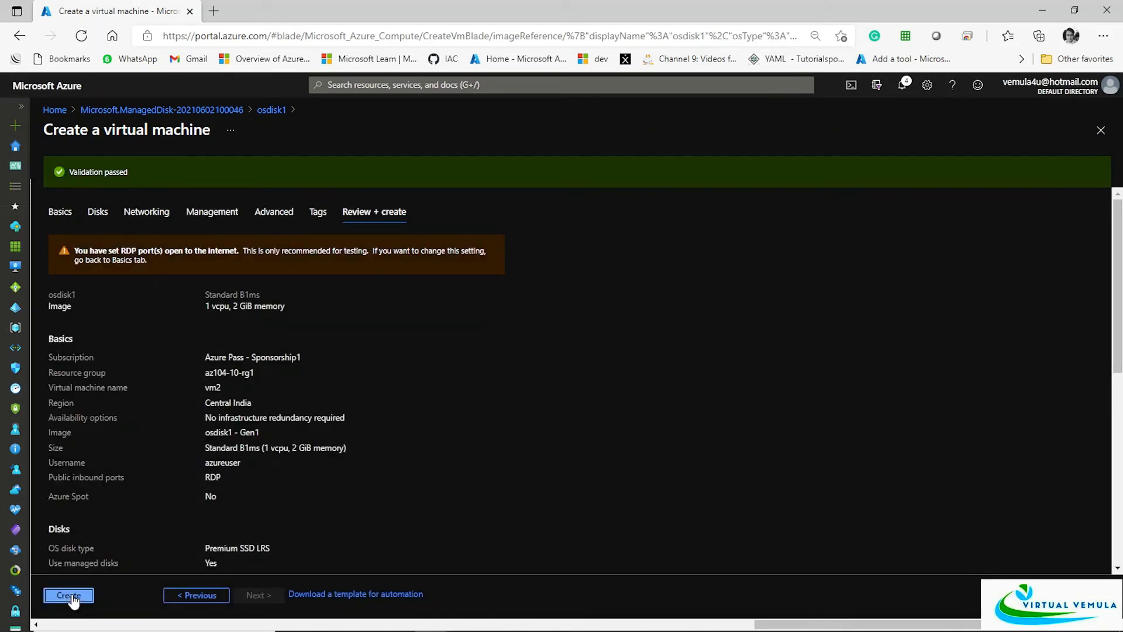
# Step: Create the vm2 virtual machine and go to the resource once deployment completes
pyautogui.click(68, 595)
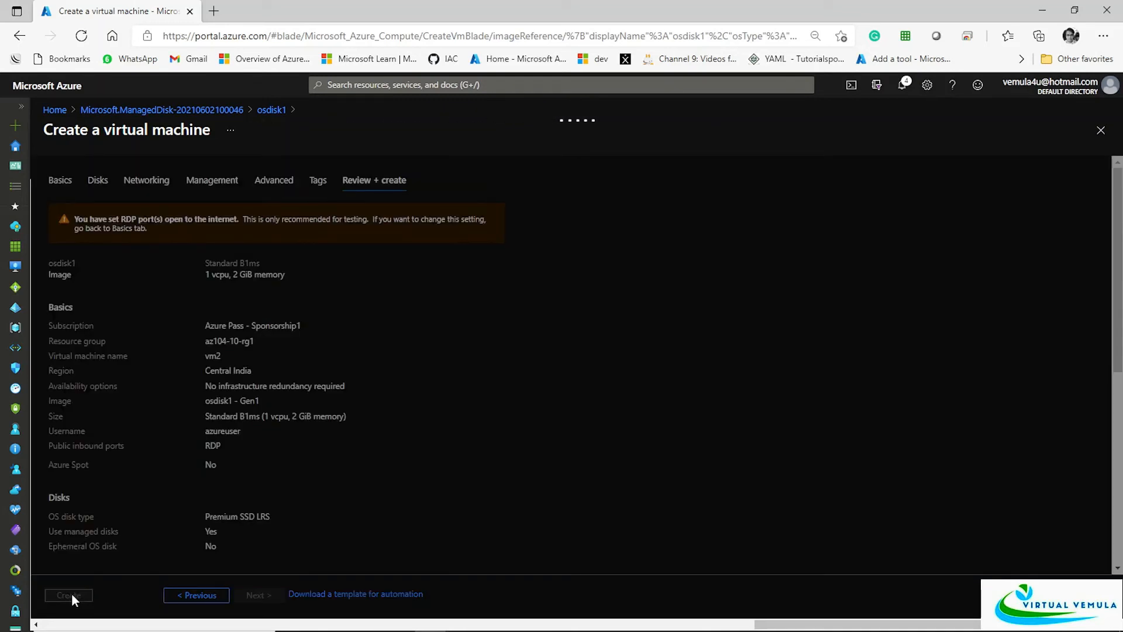
pyautogui.click(68, 595)
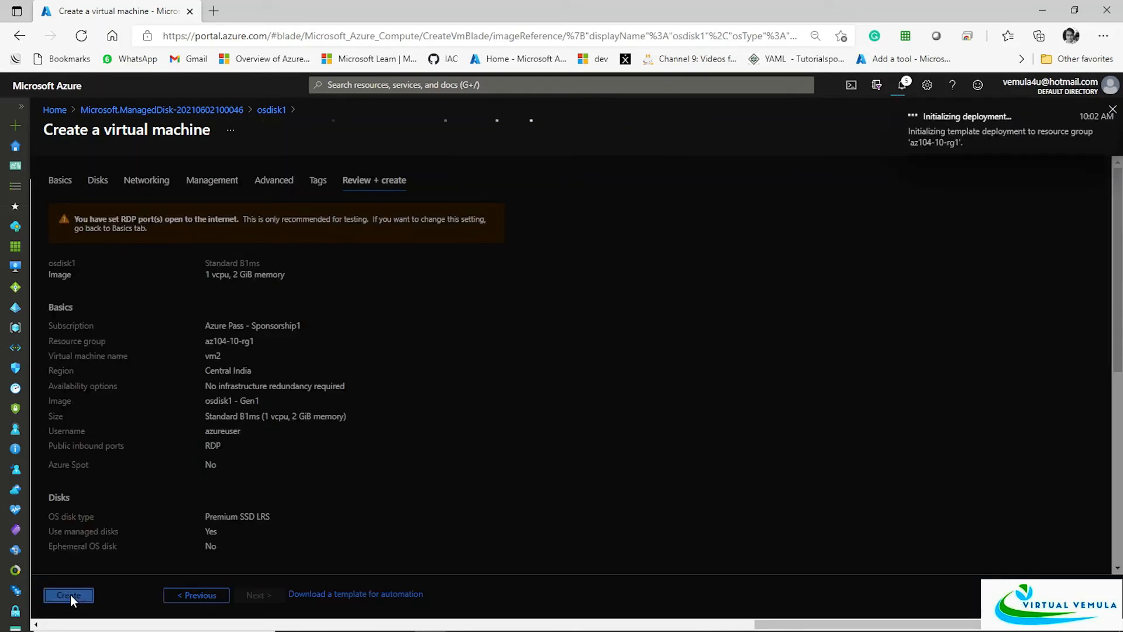
pyautogui.click(68, 596)
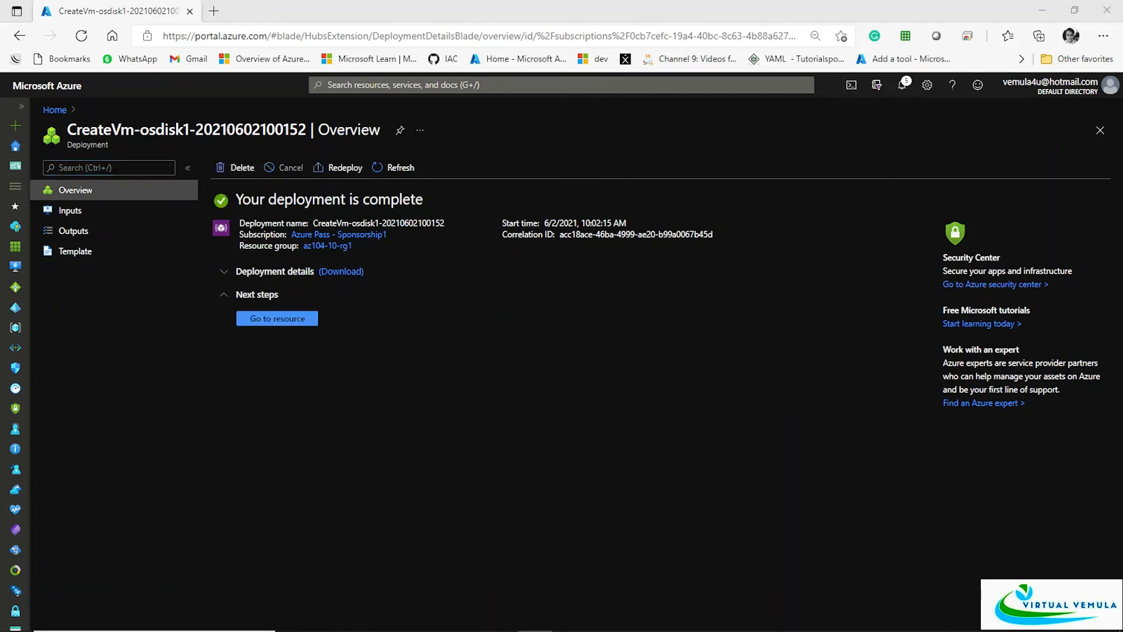
pyautogui.moveTo(276, 318)
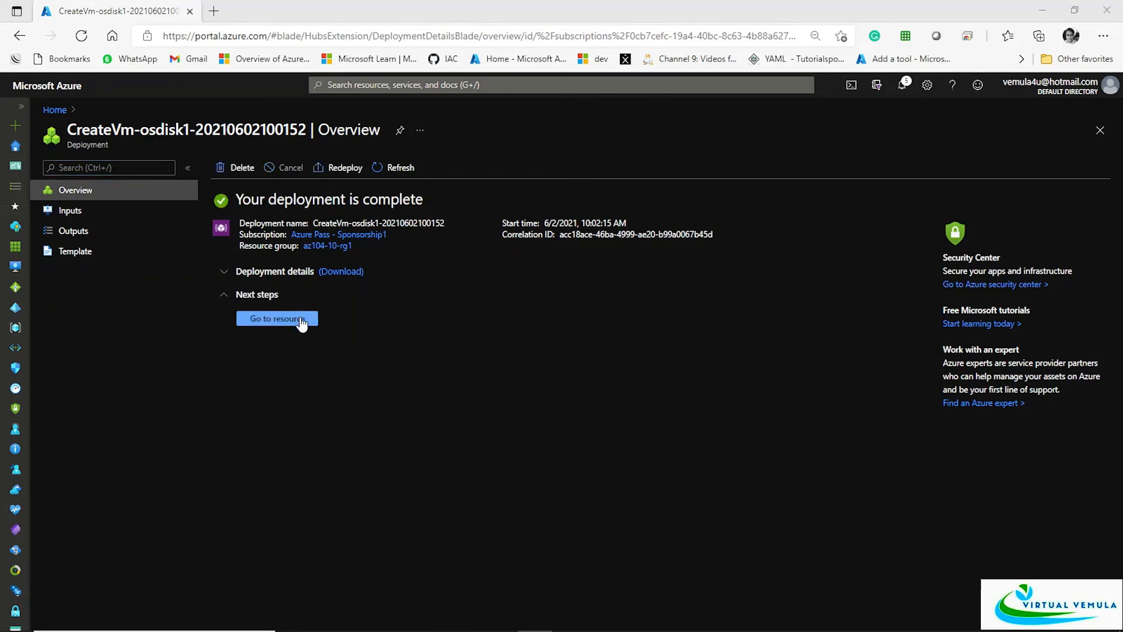
pyautogui.click(276, 318)
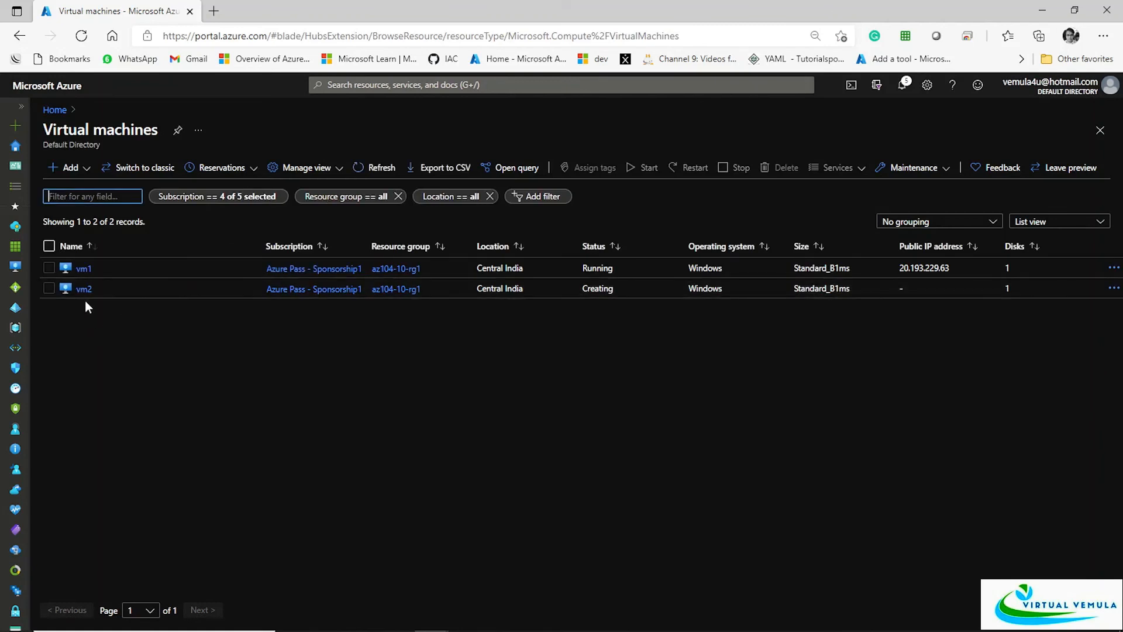
pyautogui.moveTo(84, 289)
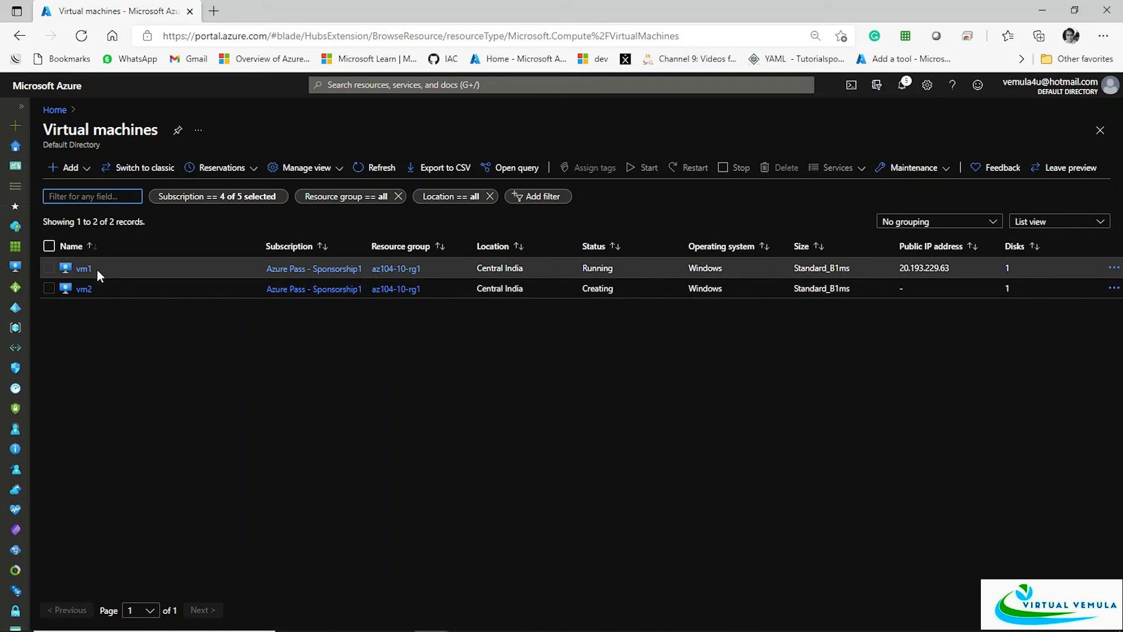
pyautogui.moveTo(83, 269)
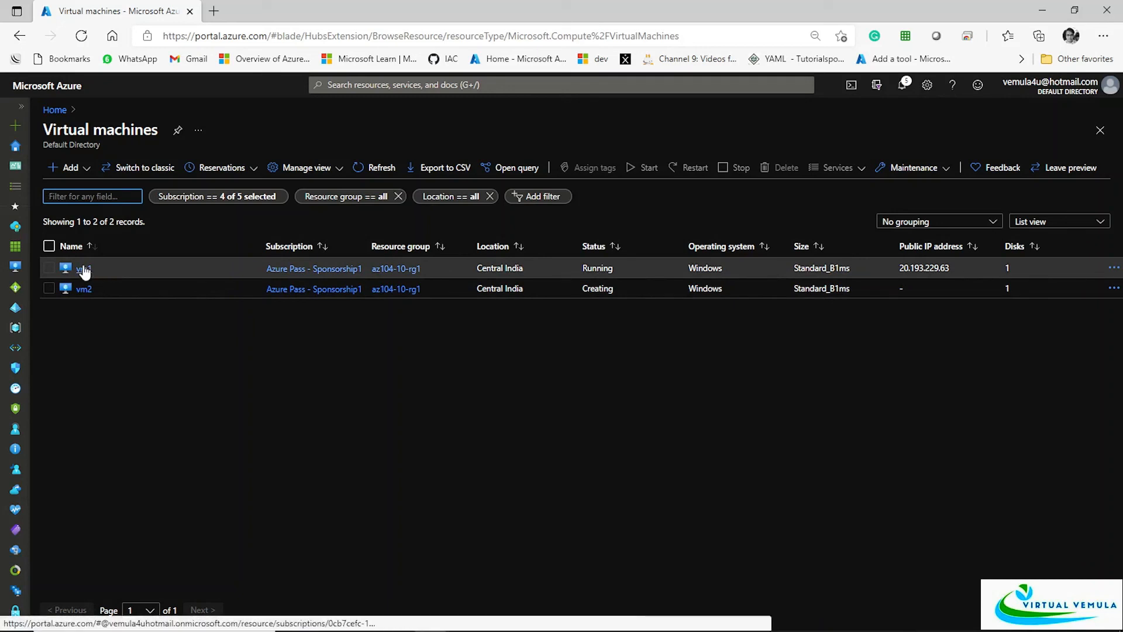